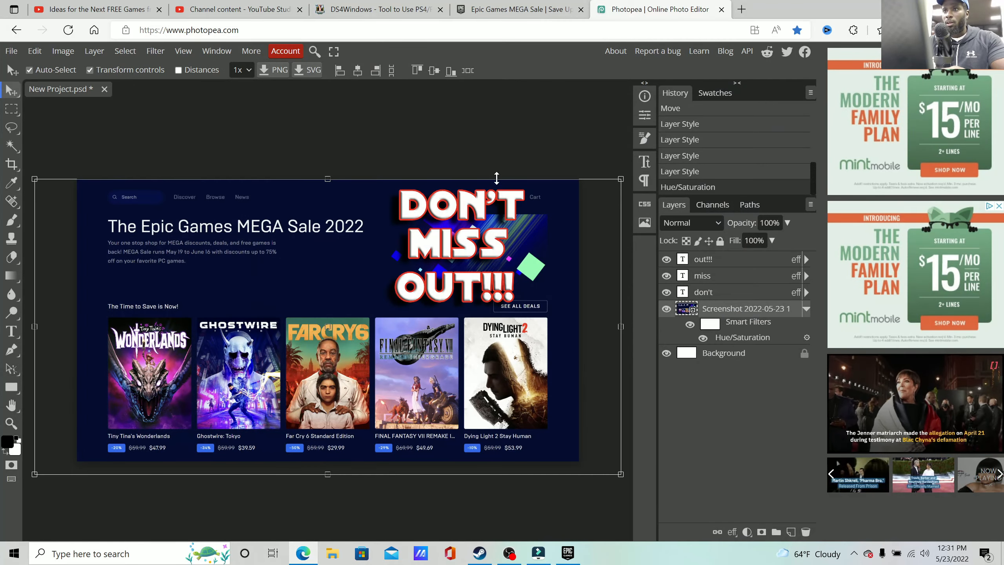
Step: Switch the browser to the ds4-windows.com home page tab
click(378, 9)
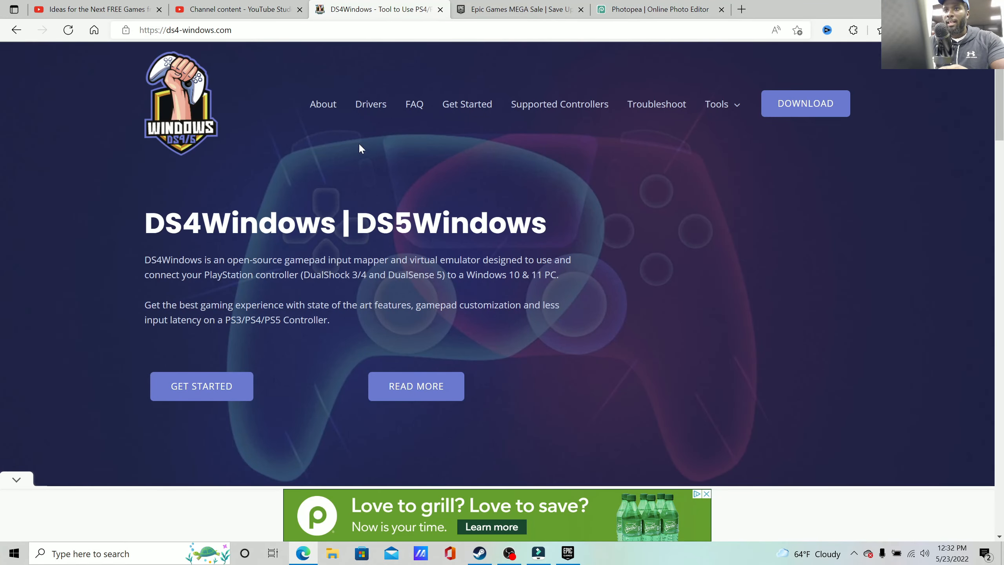
mouse_move(365, 24)
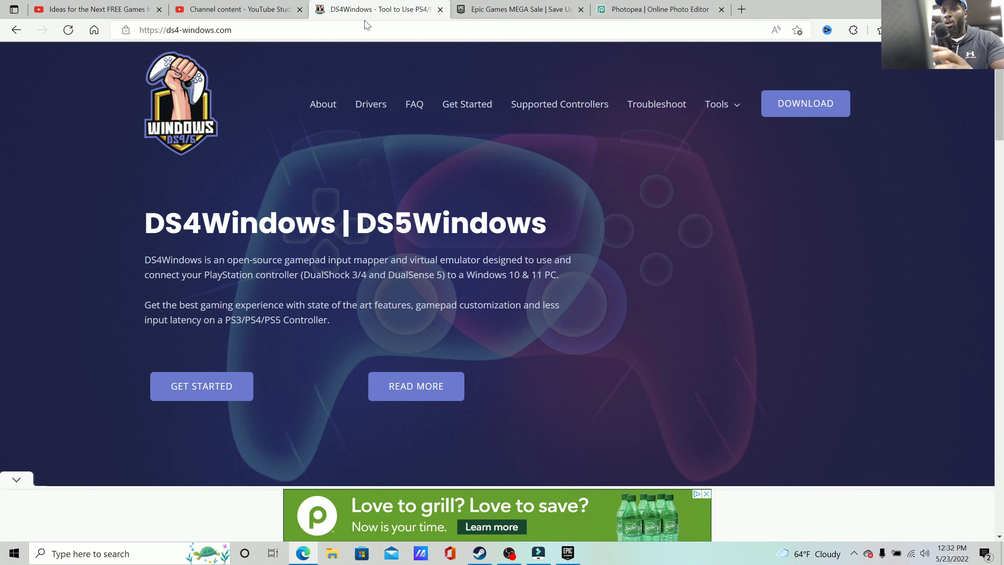
mouse_move(429, 90)
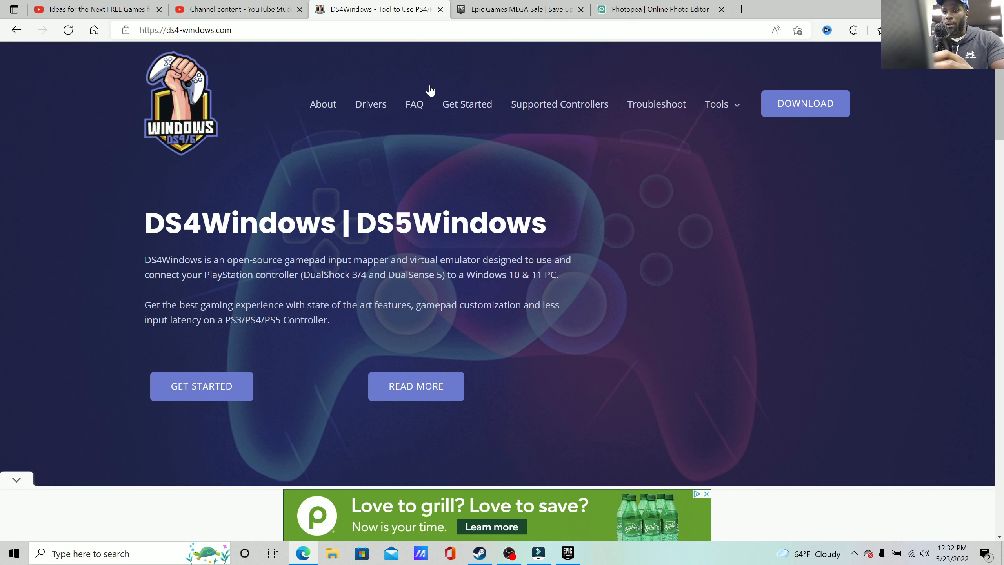
mouse_move(207, 46)
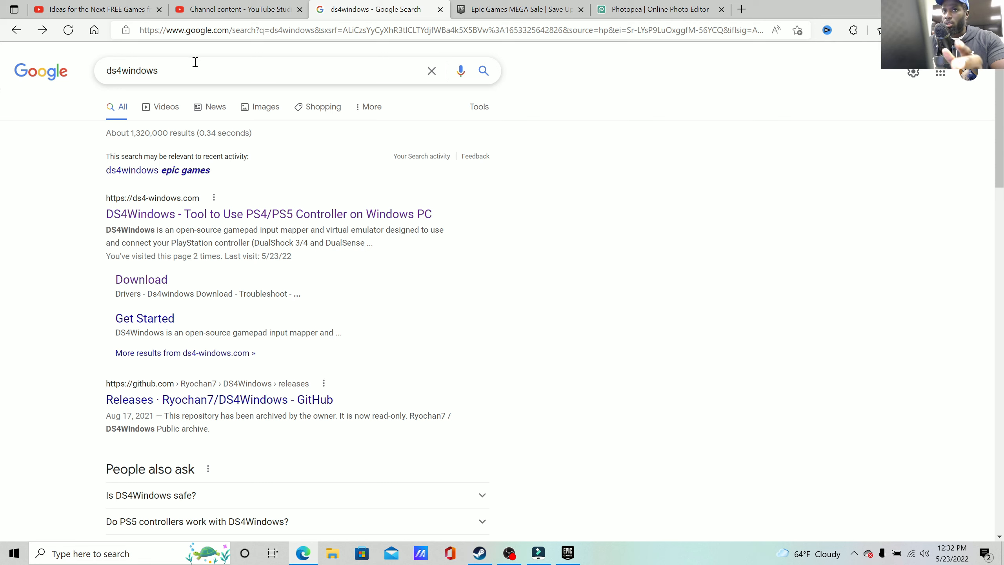
mouse_move(339, 105)
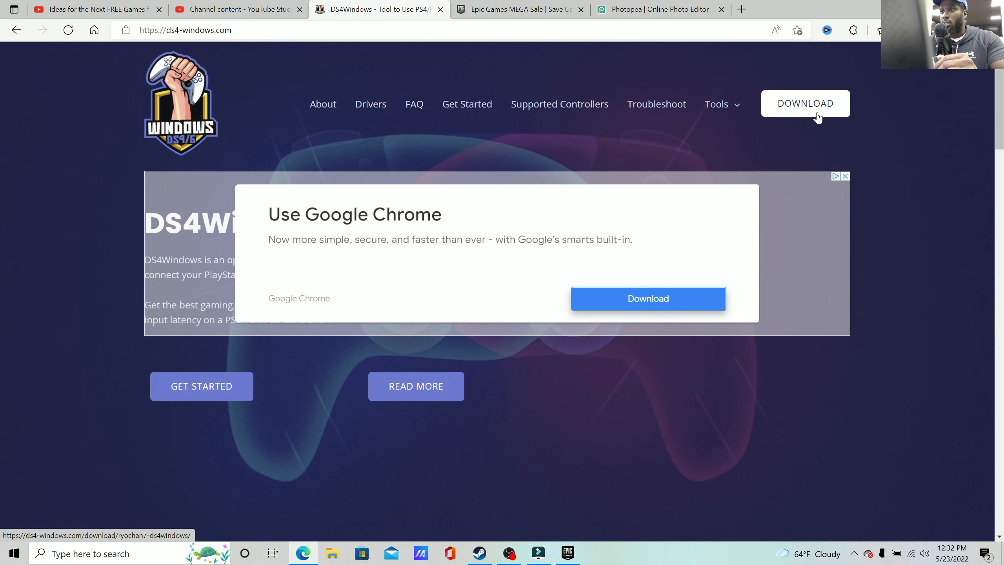
Step: Start downloading DS4Windows 3.0.18 from the Ryochan7 download page
click(805, 104)
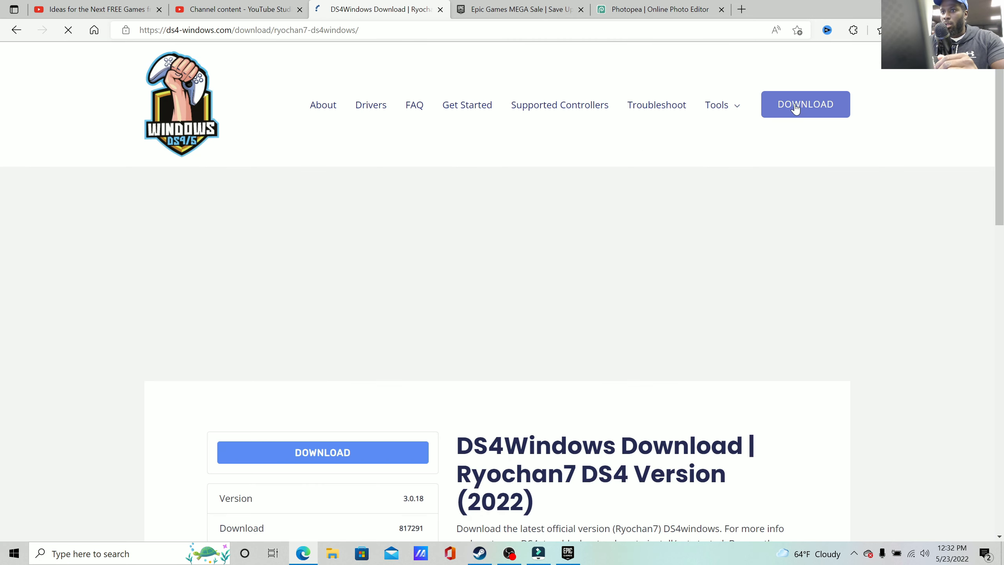
scroll(down, 3)
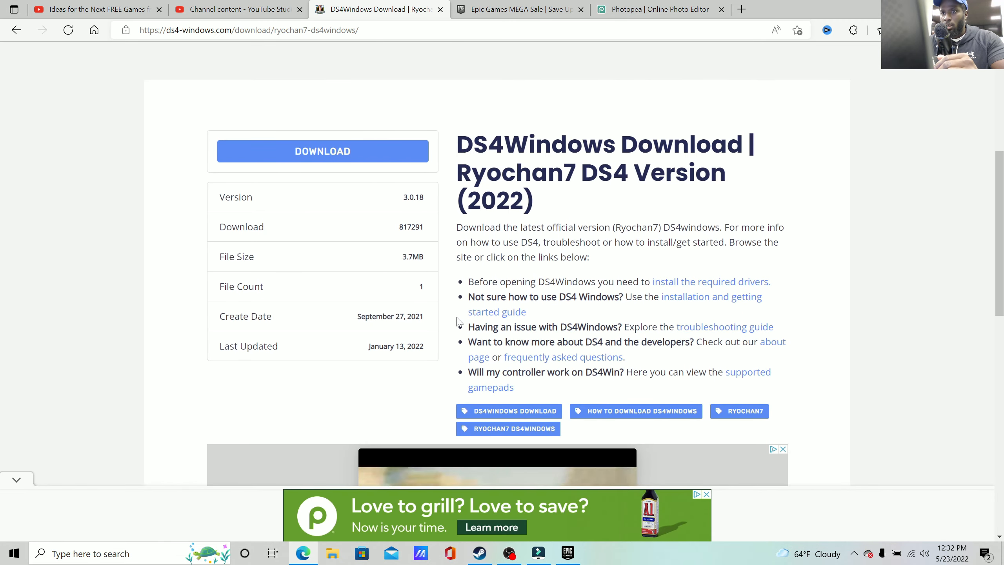
scroll(down, 3)
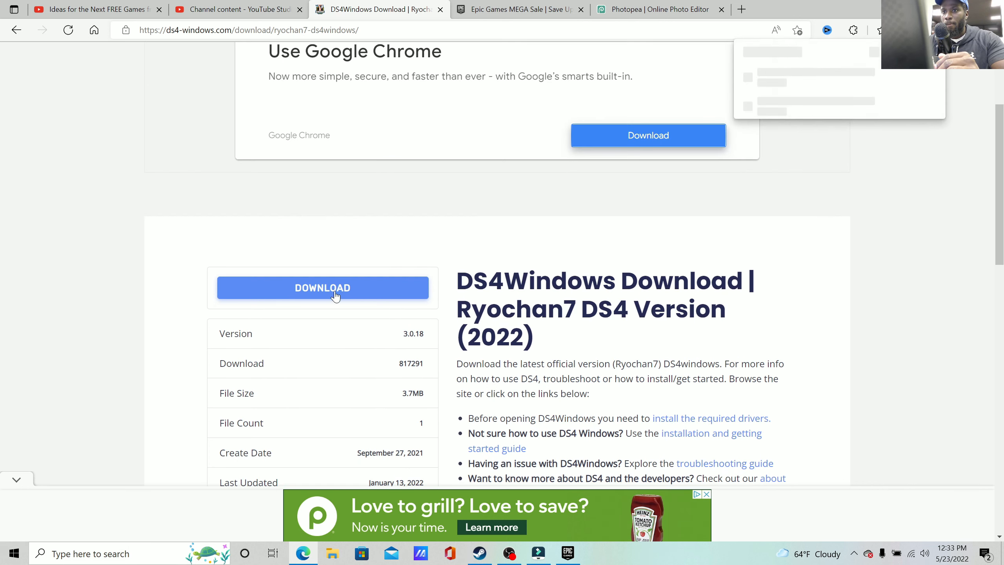
click(323, 288)
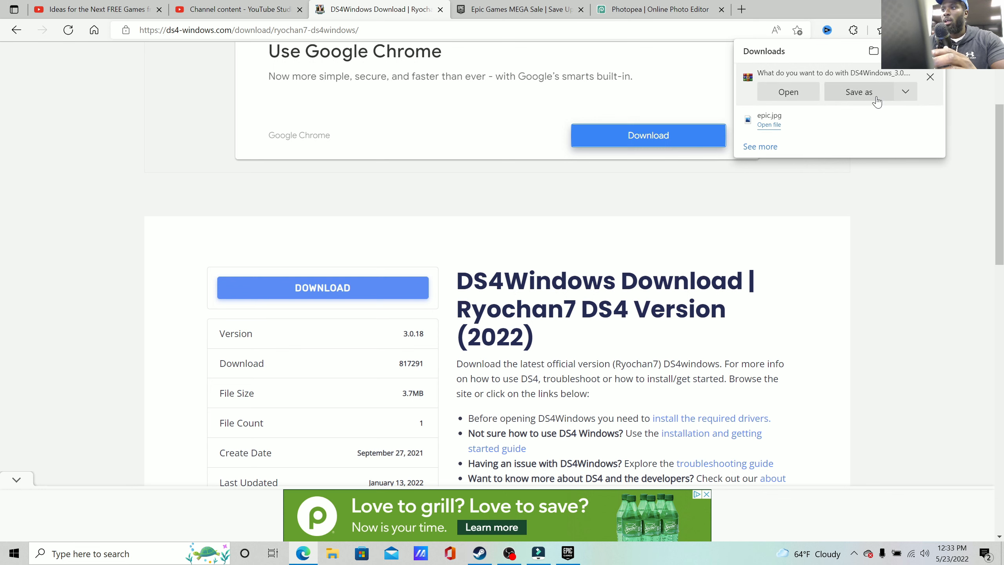
Step: Choose Save as for the DS4Windows_3.0.18_x64 download and browse to Desktop
click(859, 91)
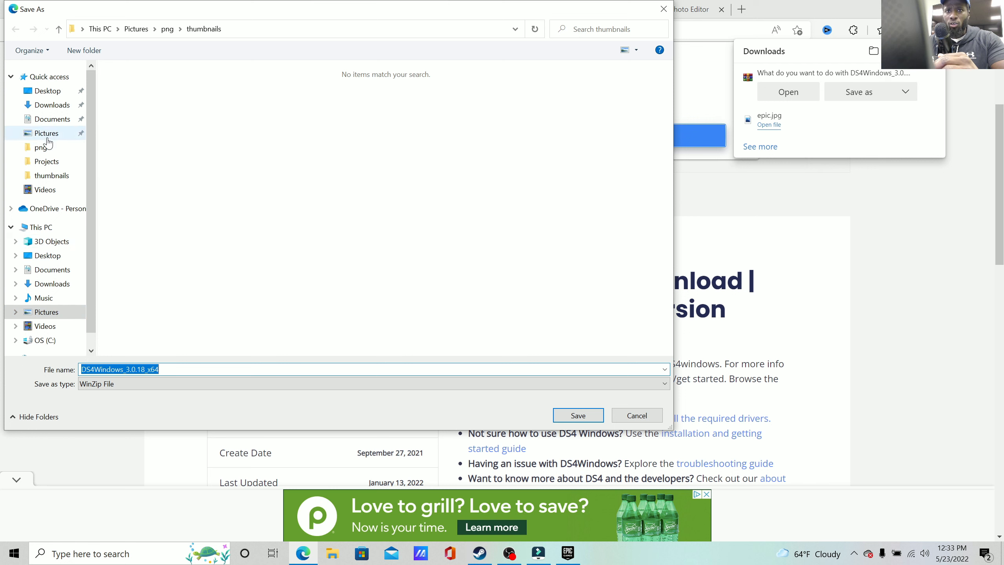
click(47, 91)
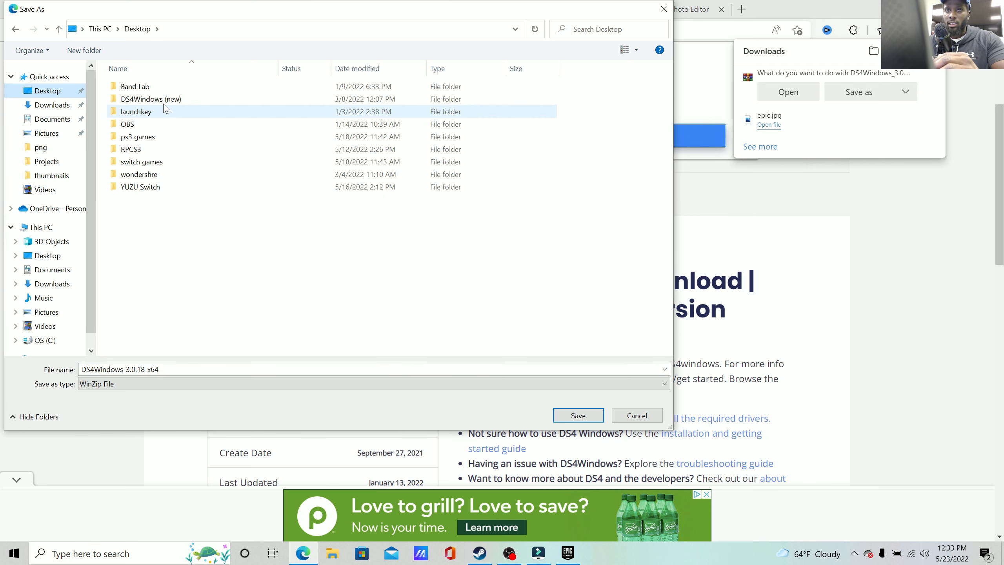
mouse_move(140, 102)
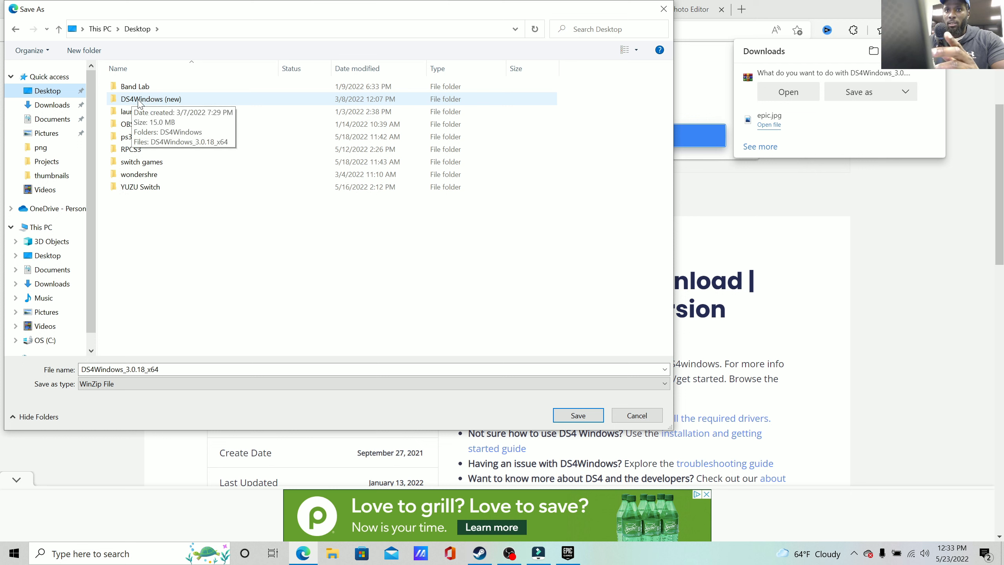
mouse_move(132, 108)
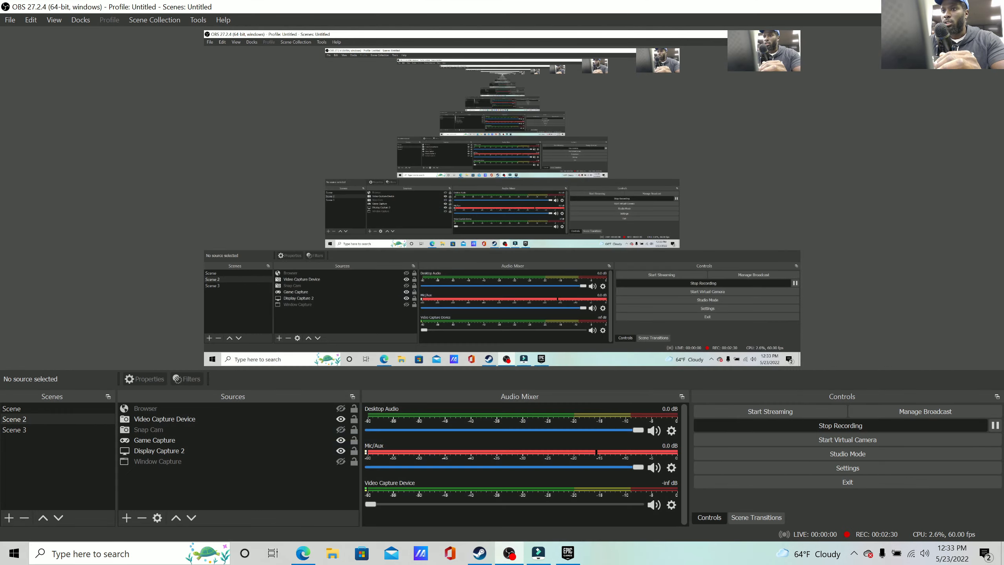
click(567, 553)
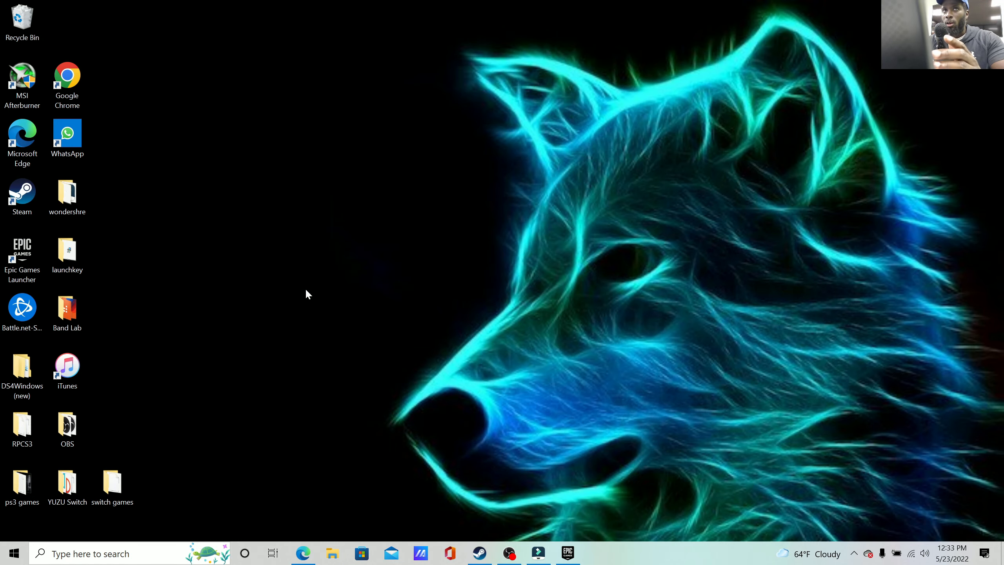
right_click(307, 294)
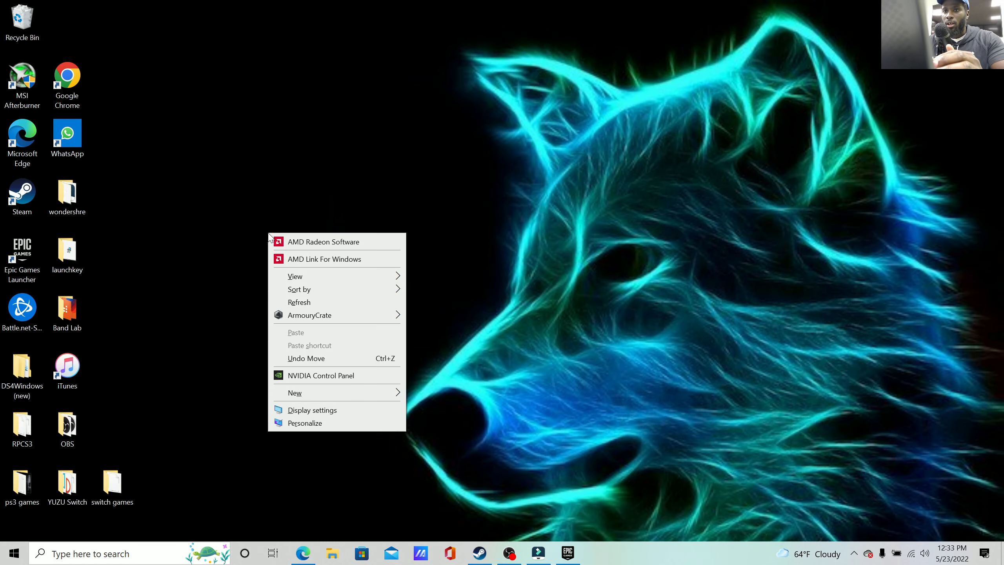
click(294, 392)
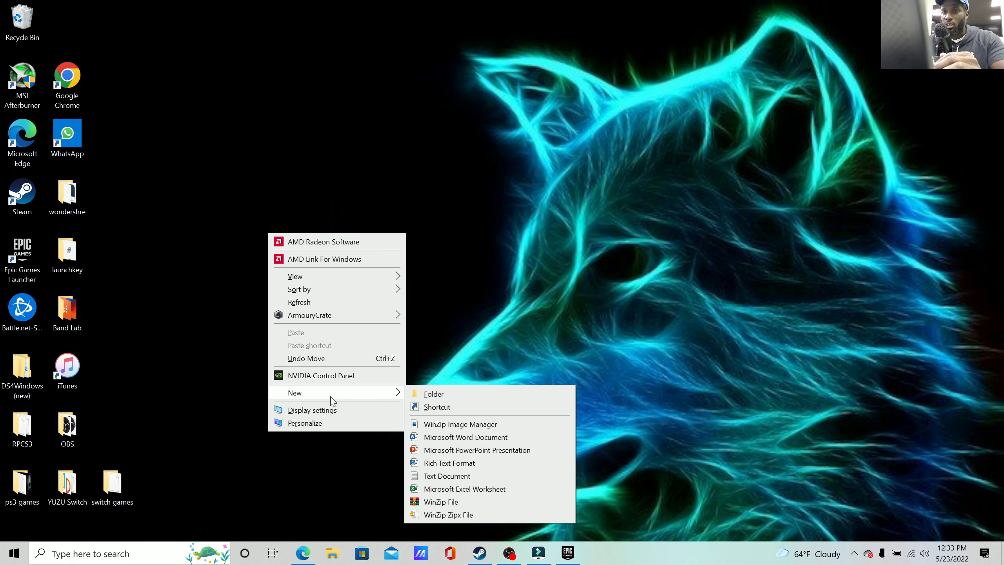
click(433, 394)
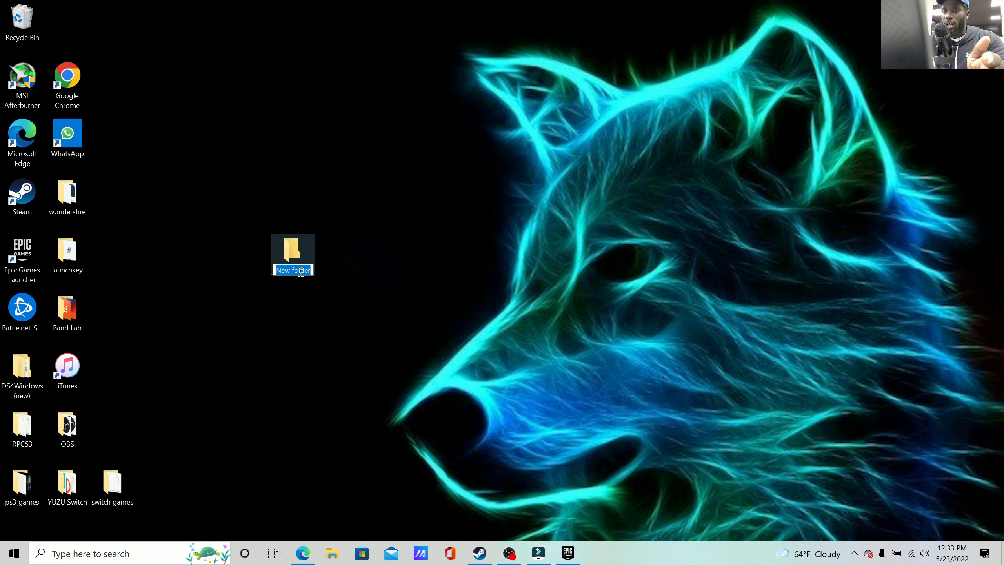
right_click(293, 253)
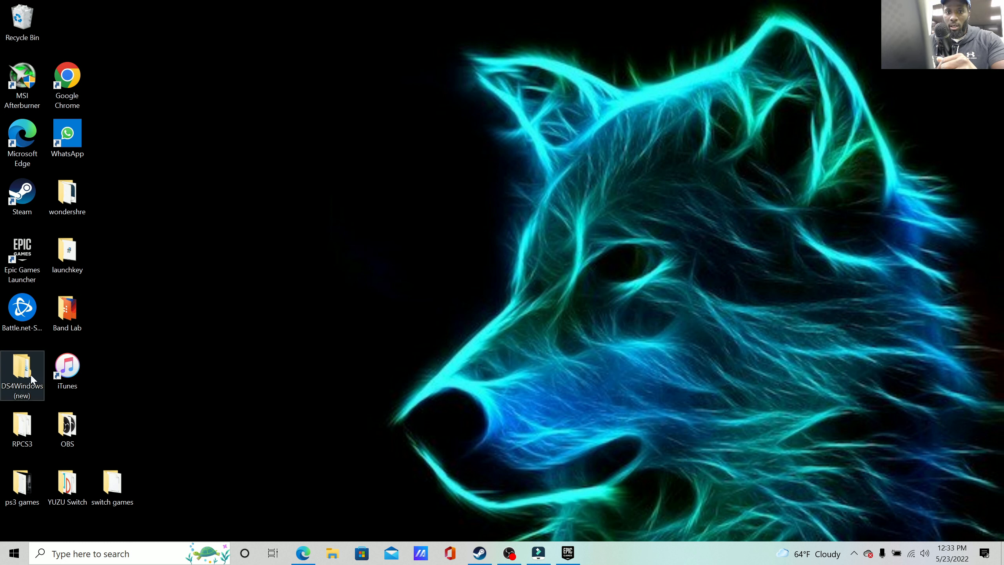
mouse_move(33, 378)
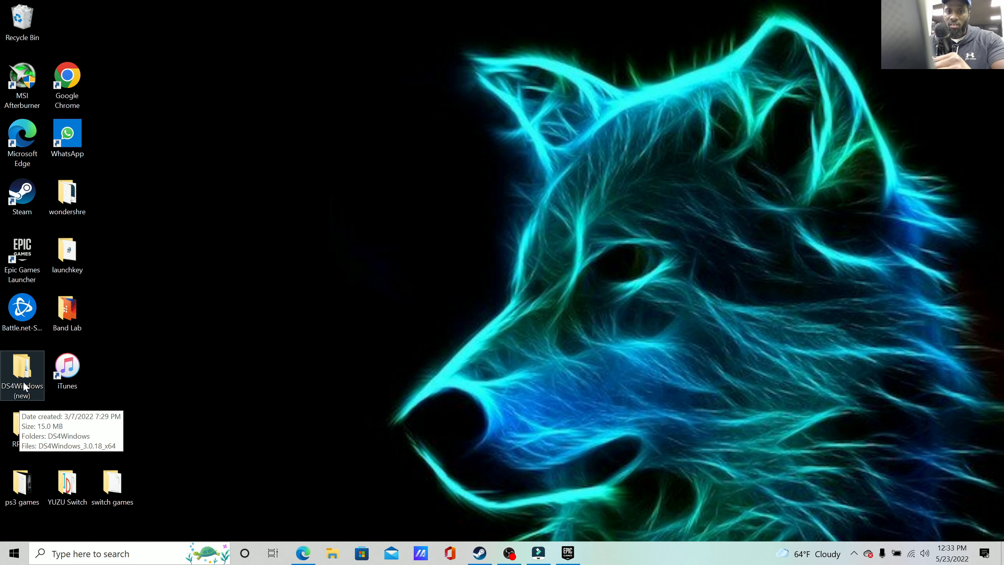
Step: Open the DS4Windows (new) folder from the desktop in File Explorer
double_click(22, 370)
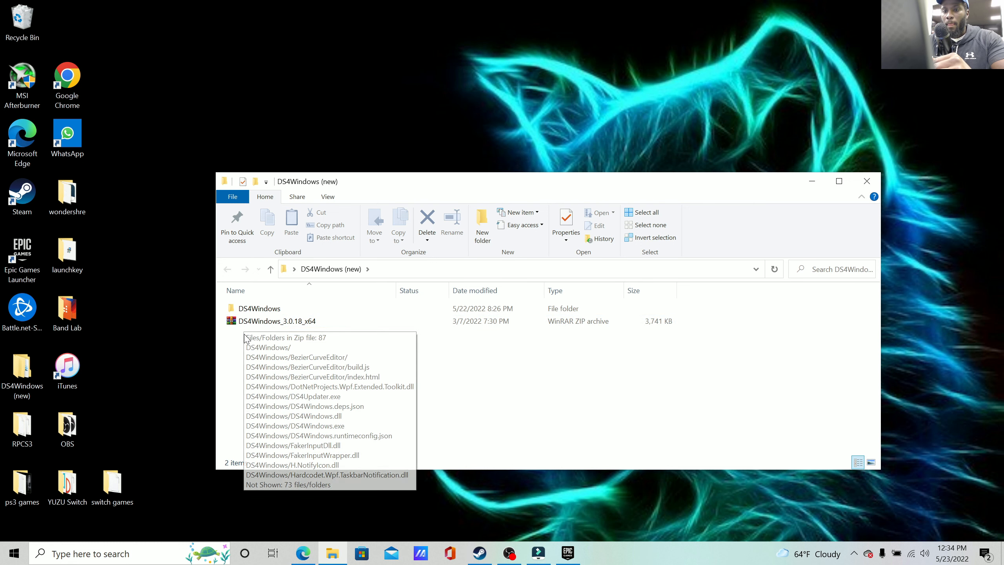
mouse_move(246, 331)
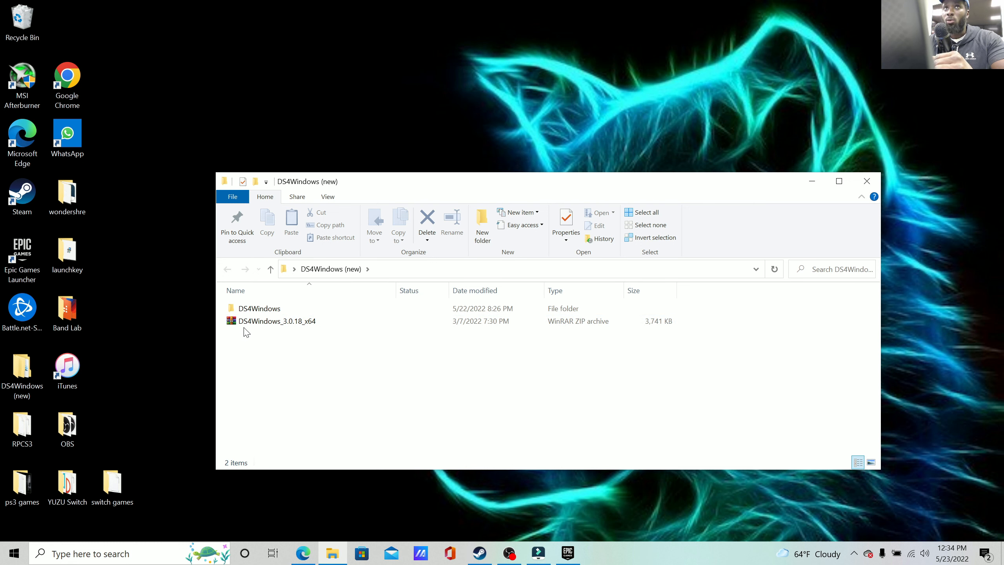
mouse_move(277, 325)
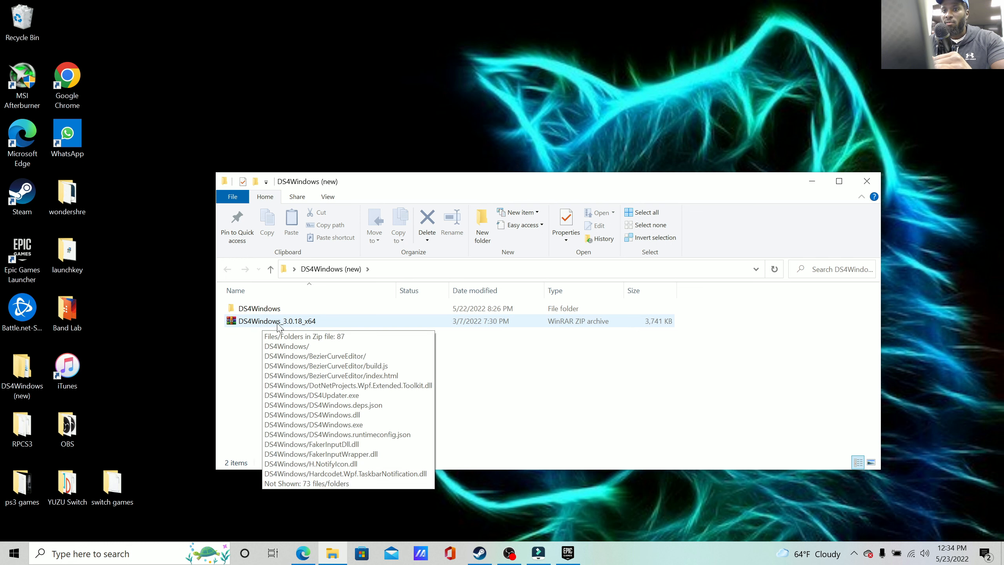
mouse_move(272, 324)
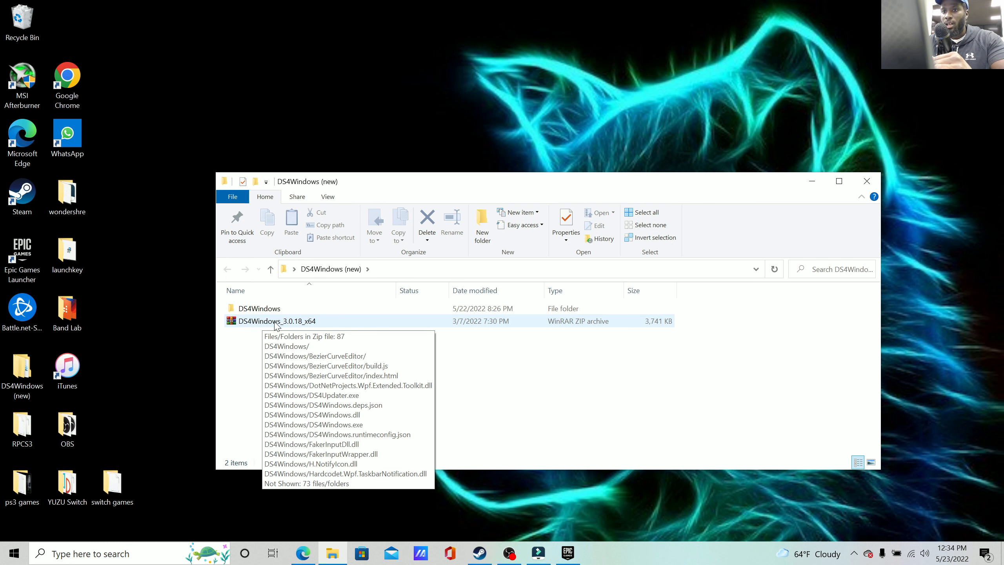
mouse_move(265, 351)
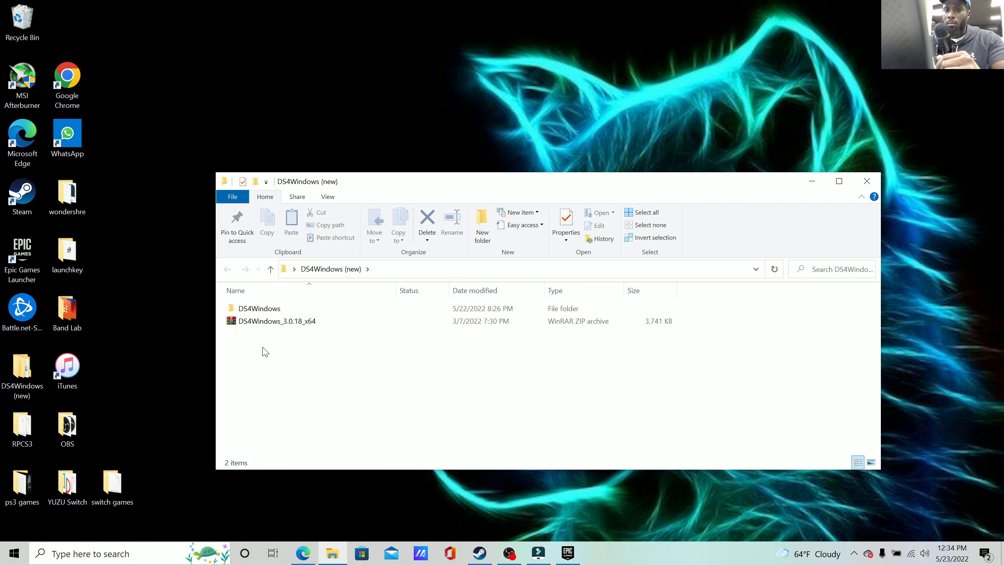
Step: Show the context menu with WinRAR extraction options for DS4Windows_3.0.18_x64.zip
right_click(277, 321)
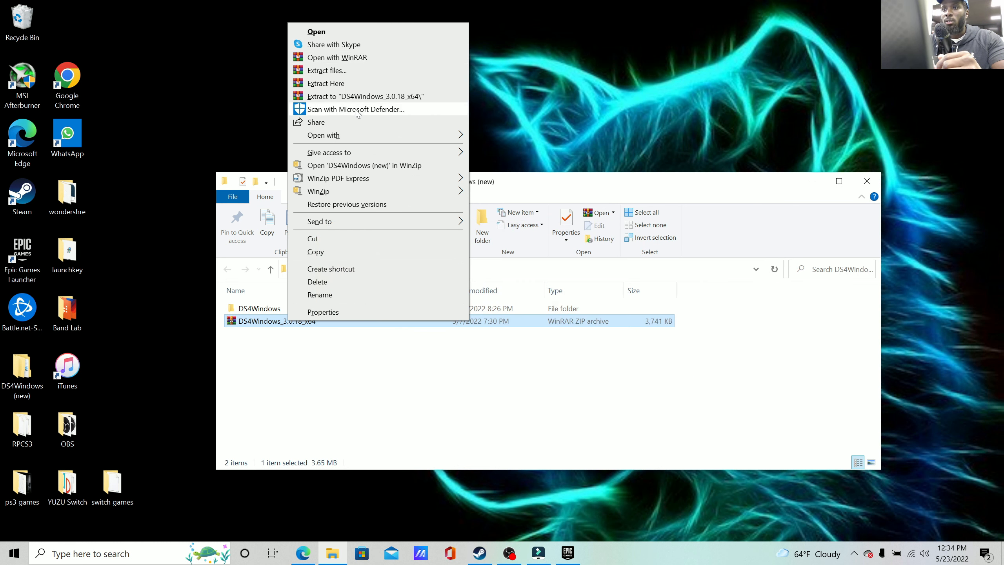
mouse_move(324, 129)
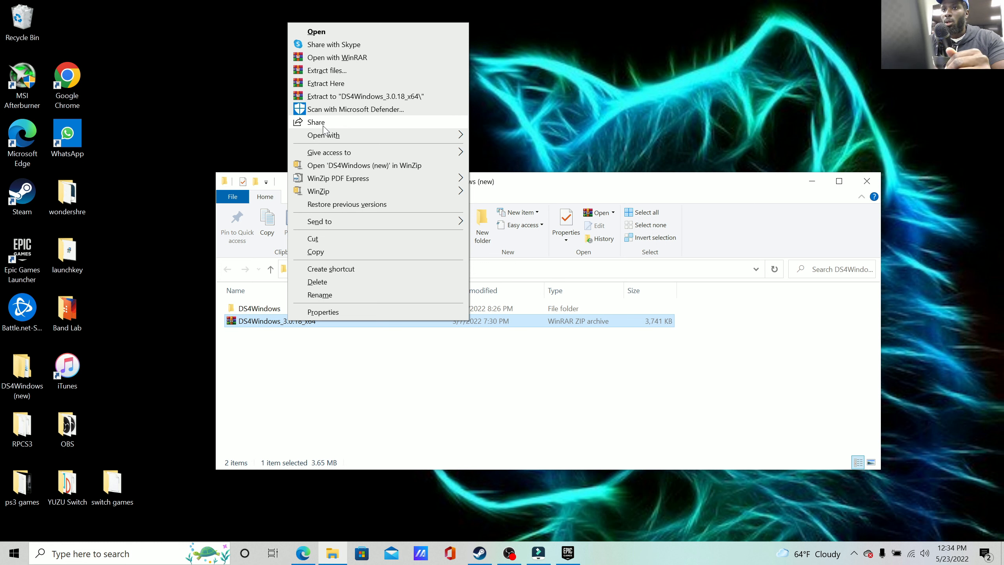
mouse_move(336, 72)
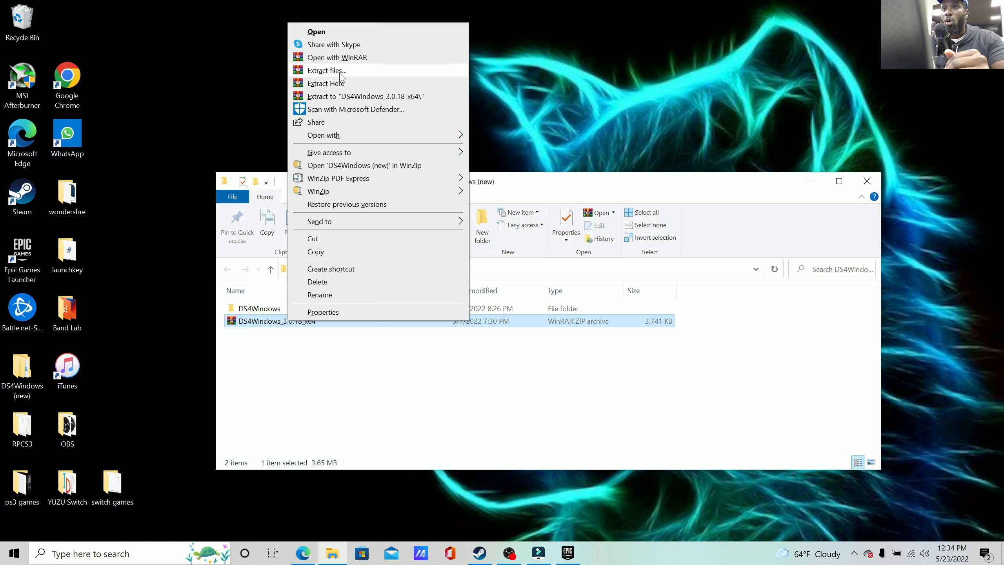
mouse_move(360, 143)
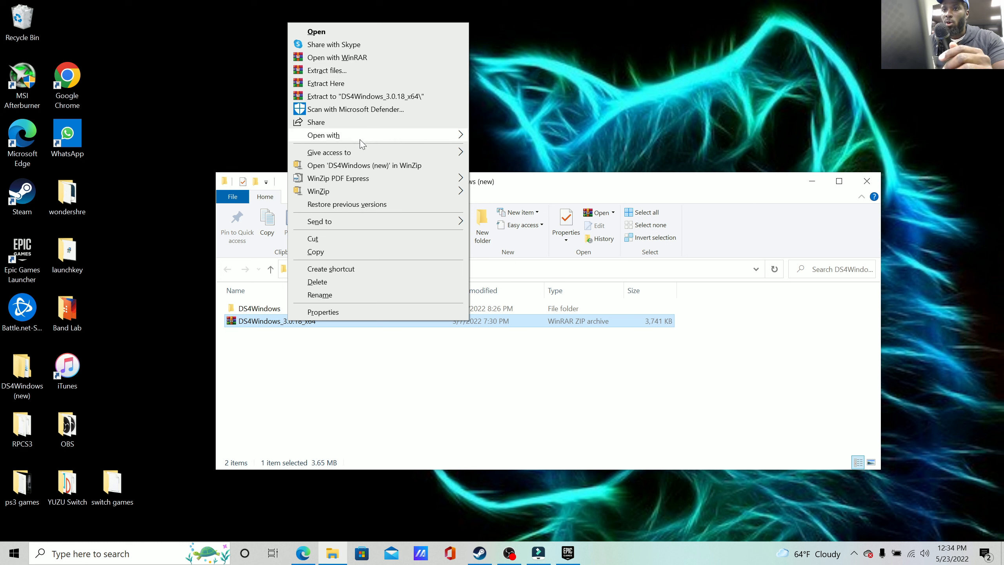
mouse_move(261, 341)
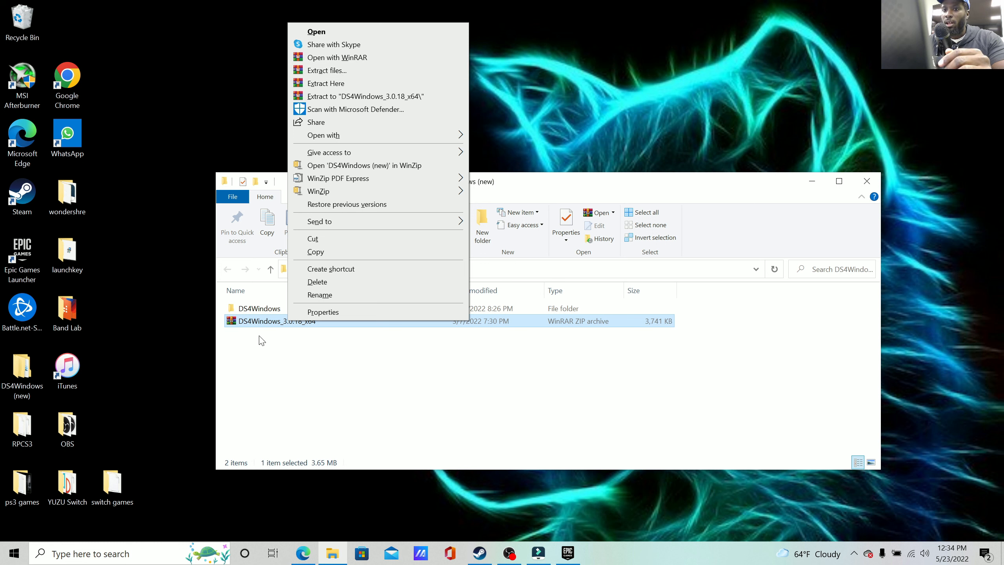
mouse_move(289, 300)
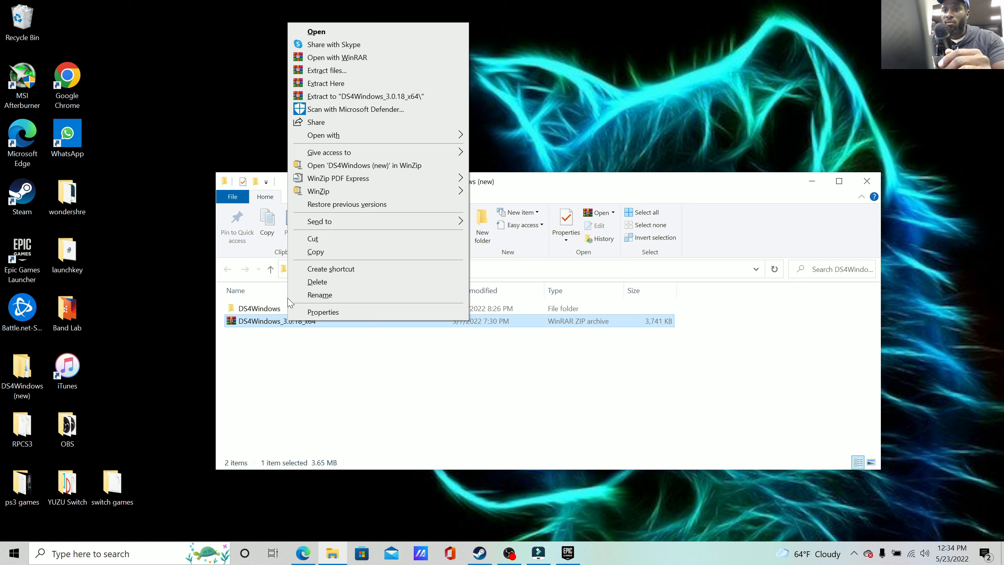
mouse_move(326, 98)
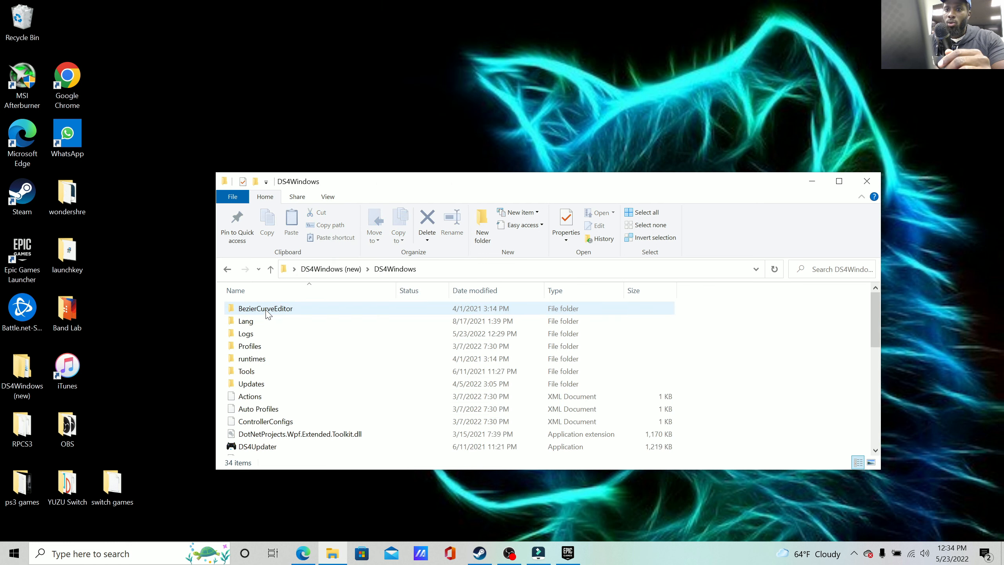
Step: Open the extracted DS4Windows folder and bring the DS4Windows application into view
scroll(down, 3)
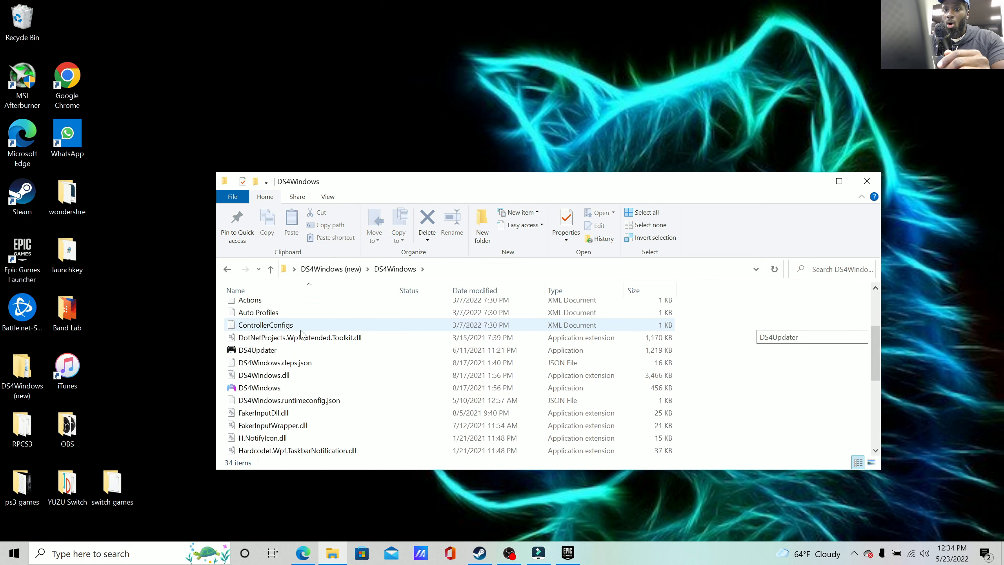
scroll(down, 3)
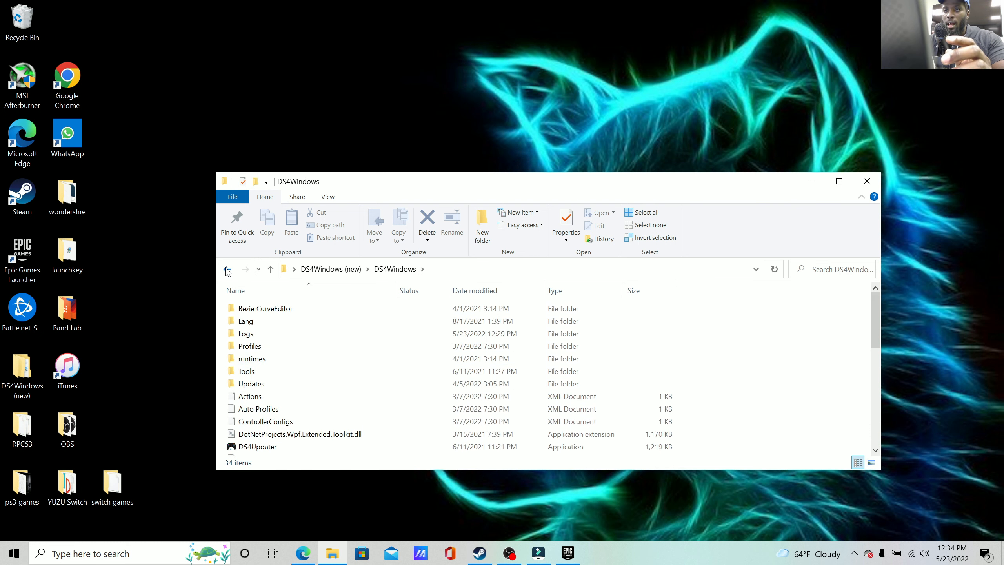
click(227, 269)
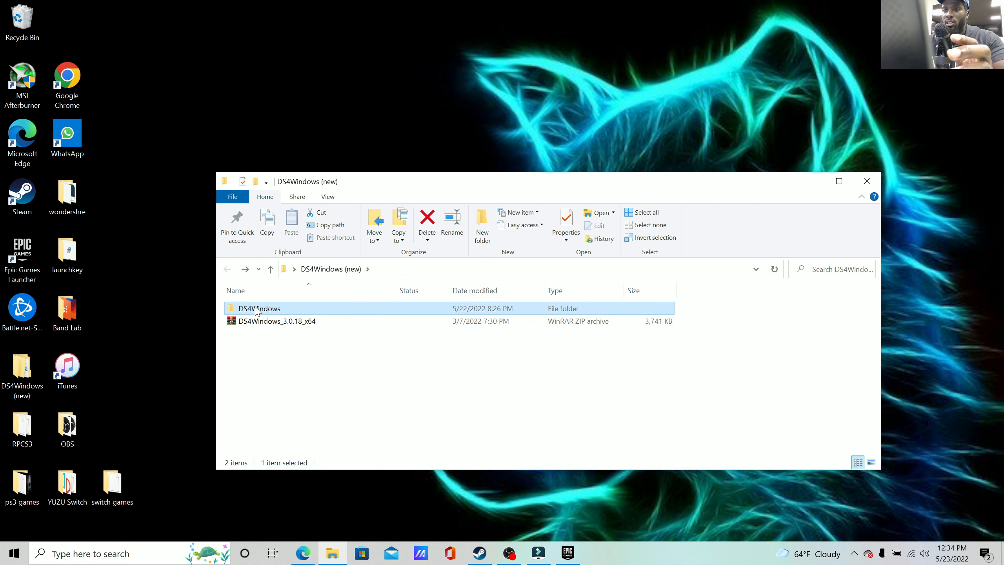
mouse_move(354, 352)
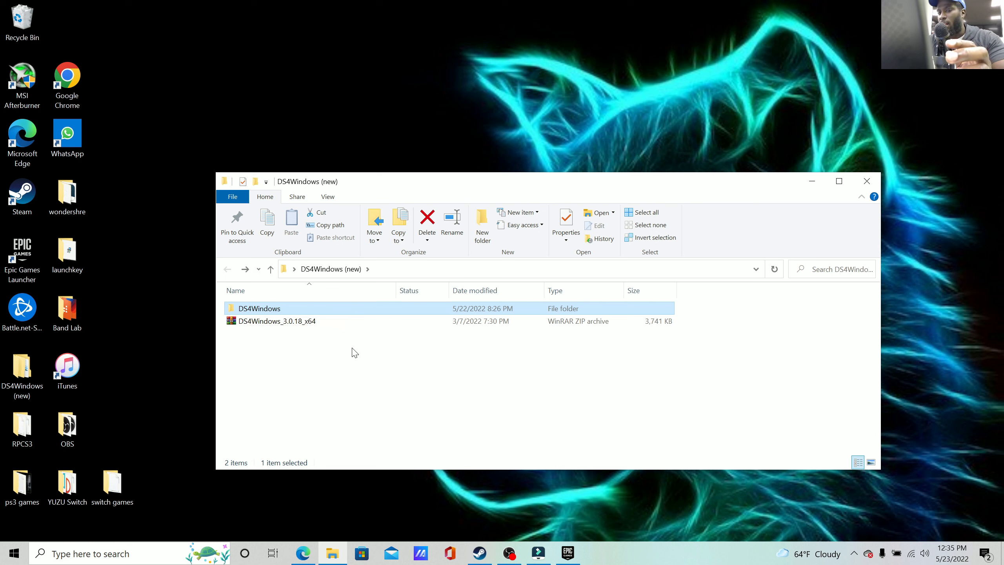
mouse_move(266, 313)
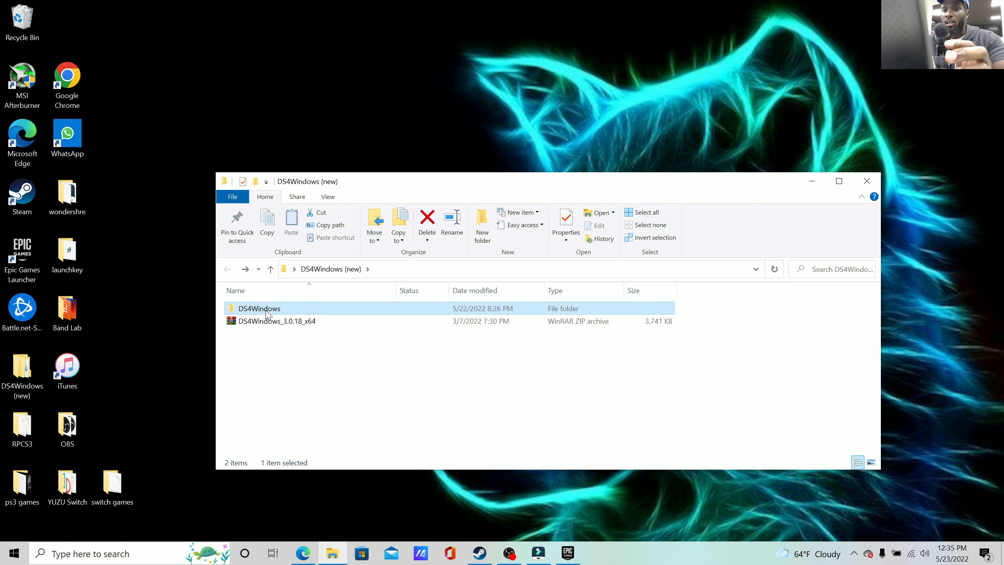
double_click(260, 308)
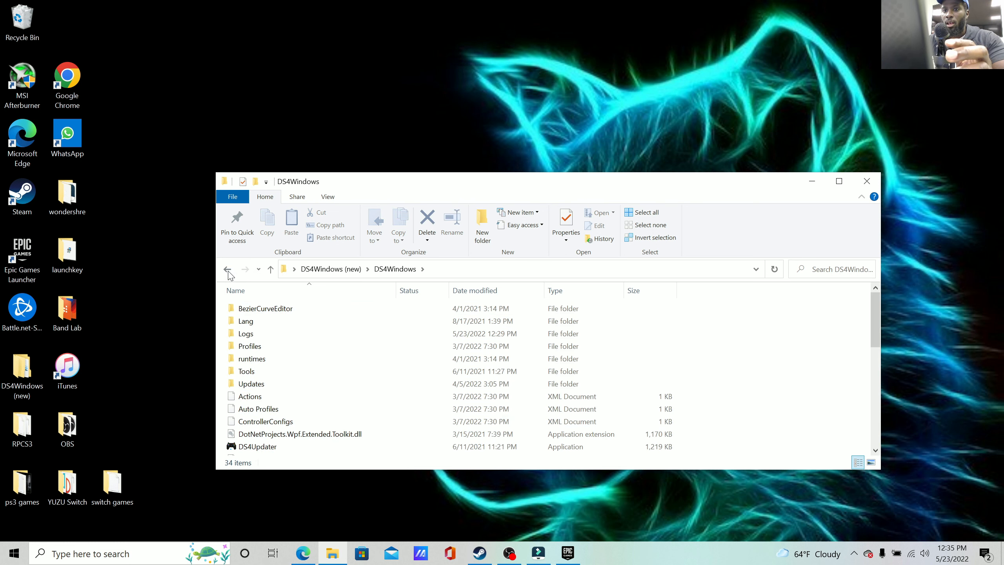
click(227, 270)
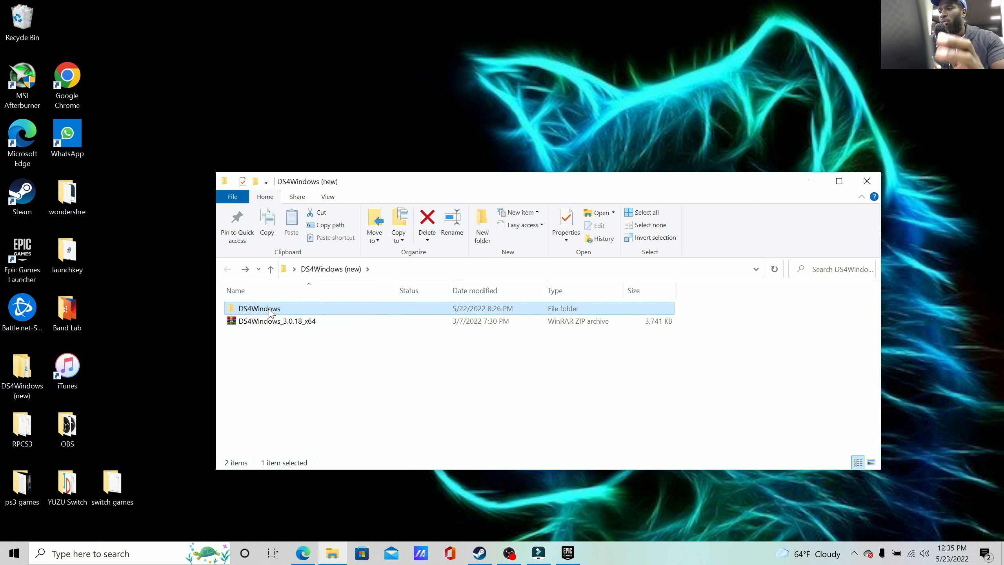
mouse_move(781, 194)
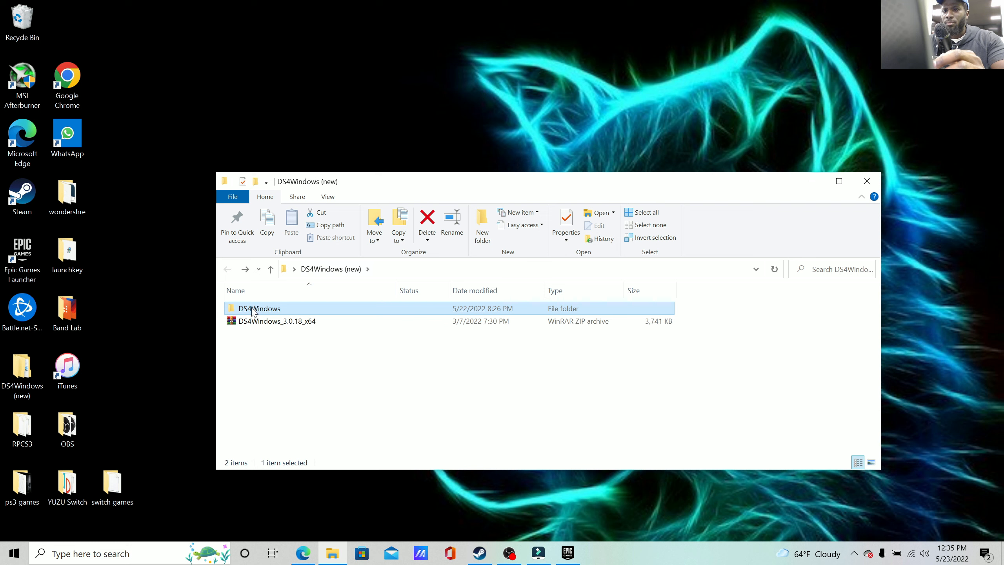
double_click(260, 308)
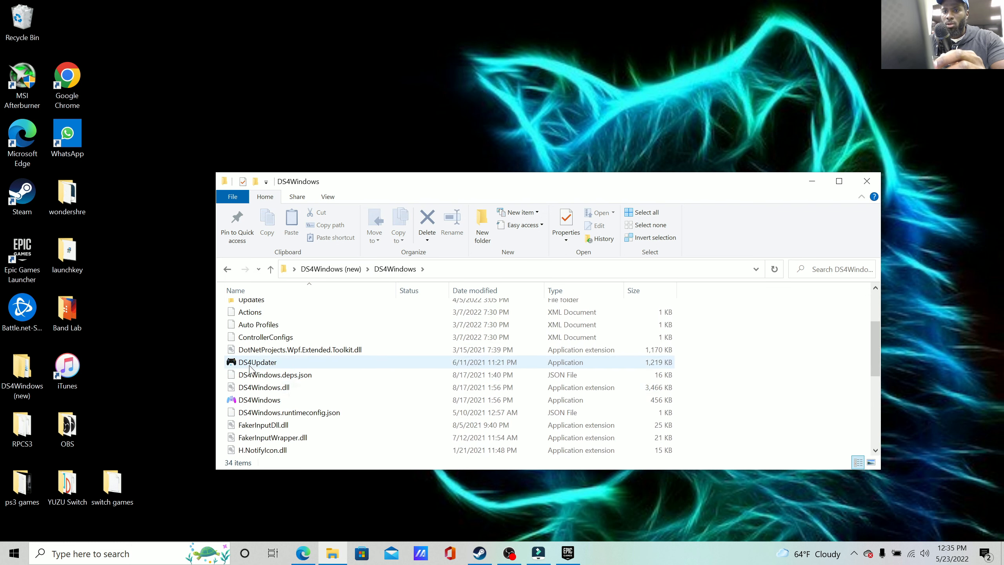
mouse_move(270, 367)
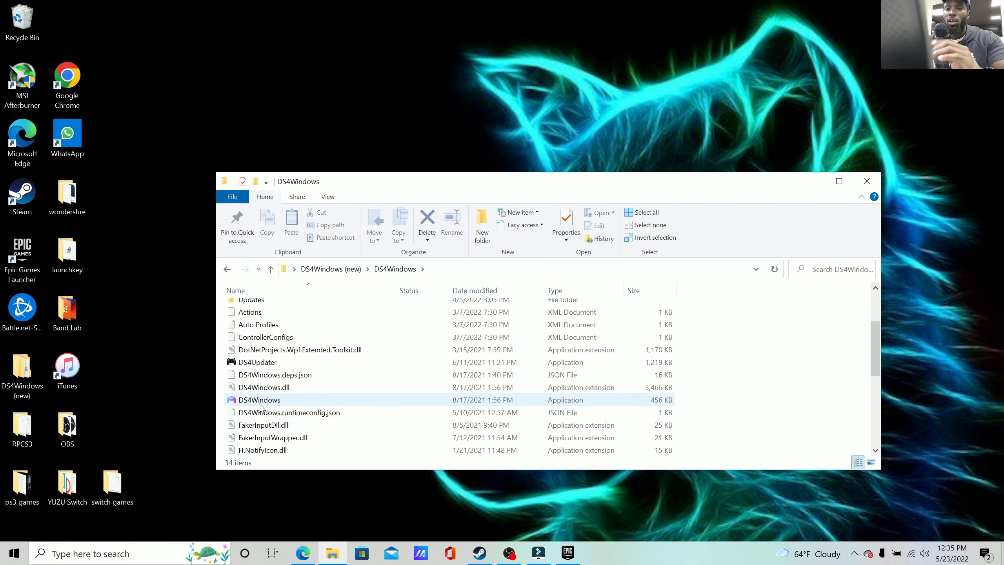
Step: Launch DS4Windows.exe so the DualSense shows connected at 100% on the Default profile
double_click(259, 399)
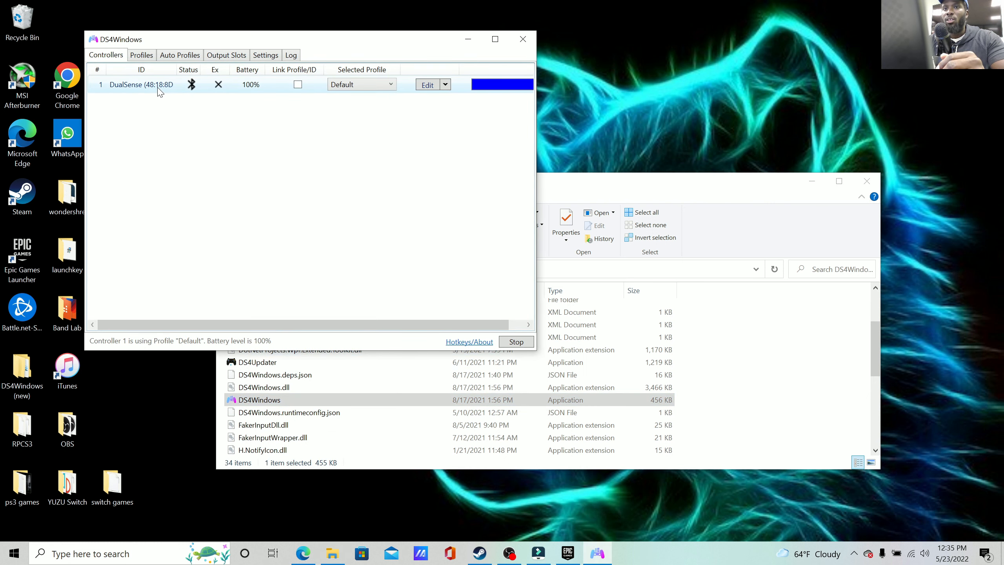
mouse_move(160, 92)
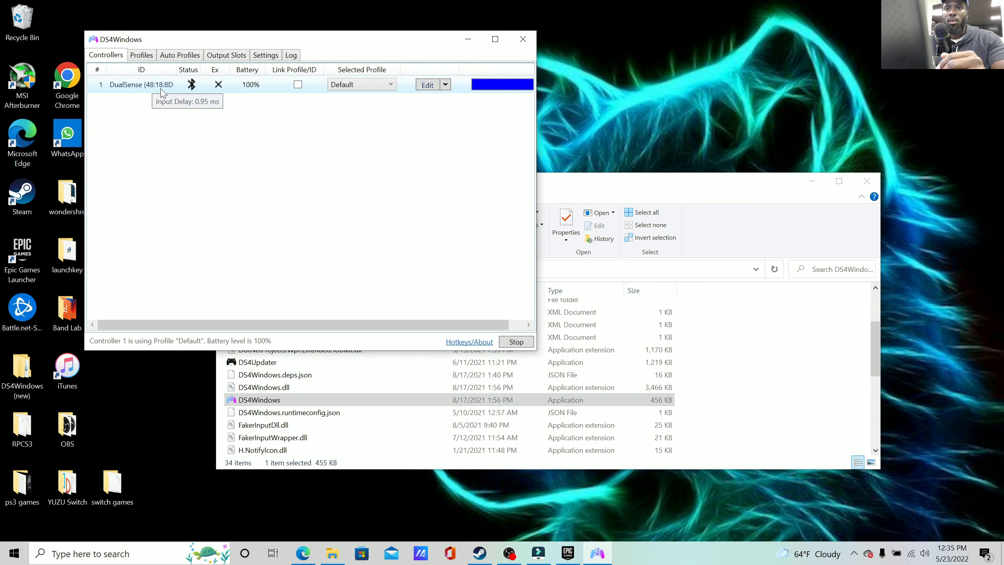
mouse_move(372, 123)
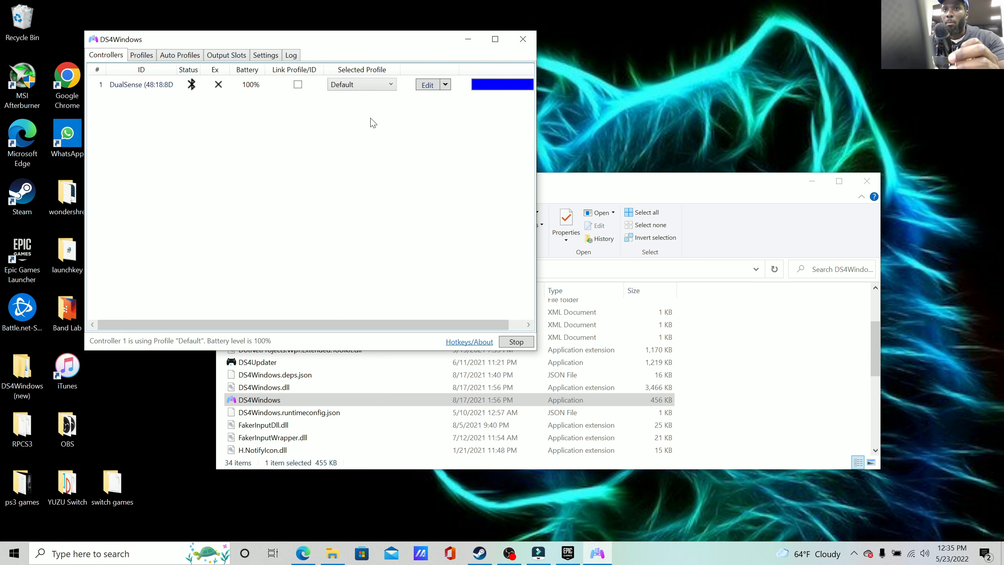
mouse_move(394, 112)
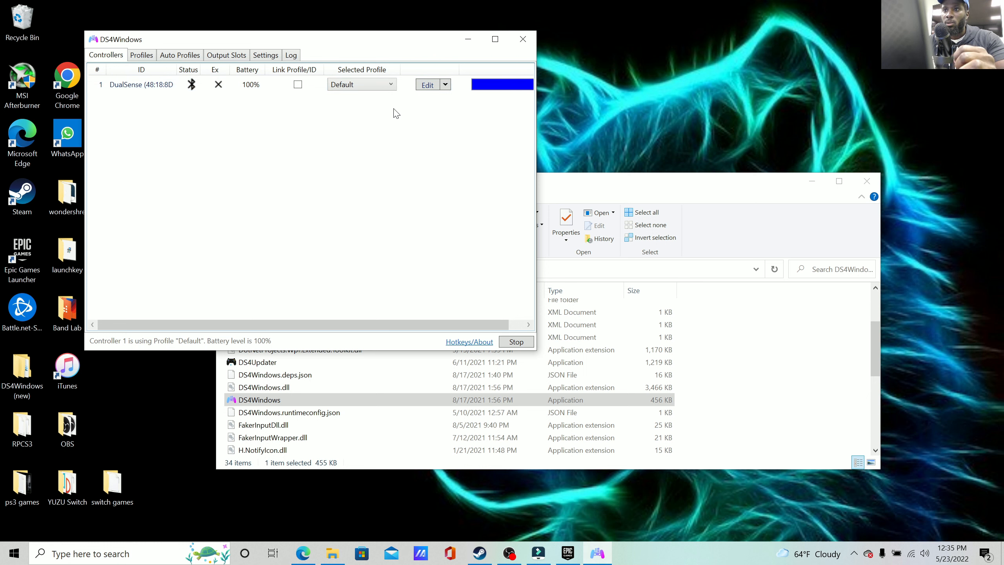
mouse_move(131, 90)
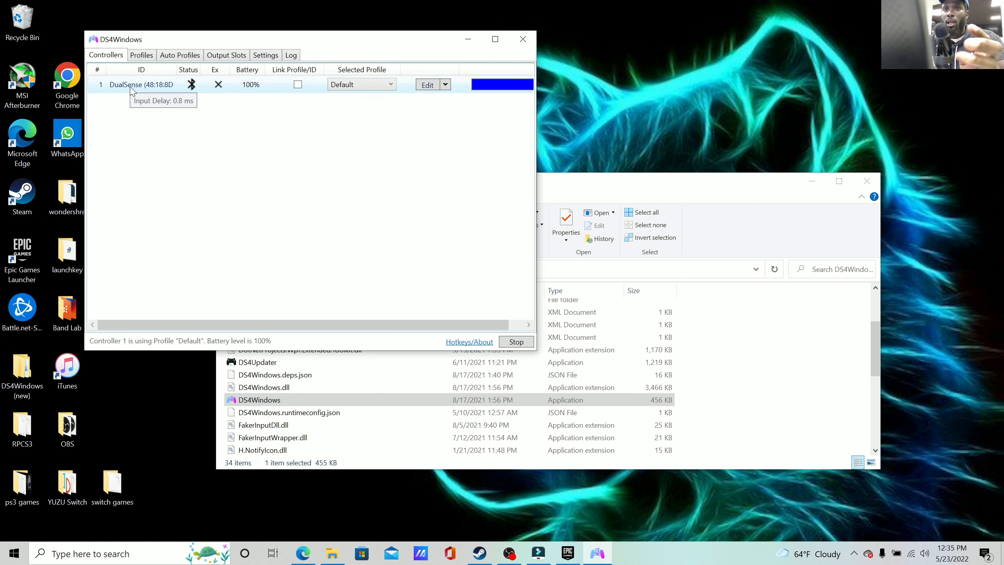
mouse_move(145, 88)
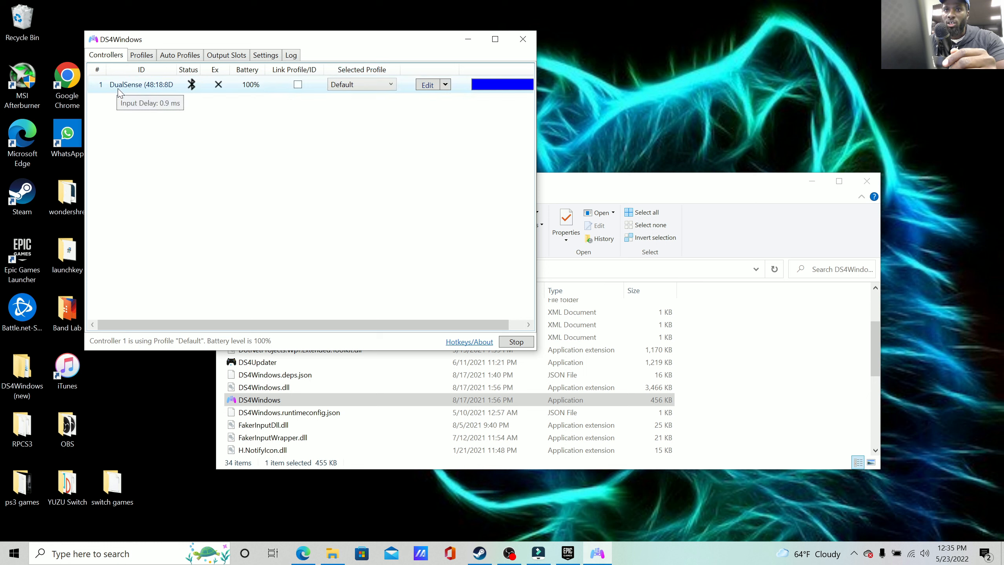
mouse_move(137, 90)
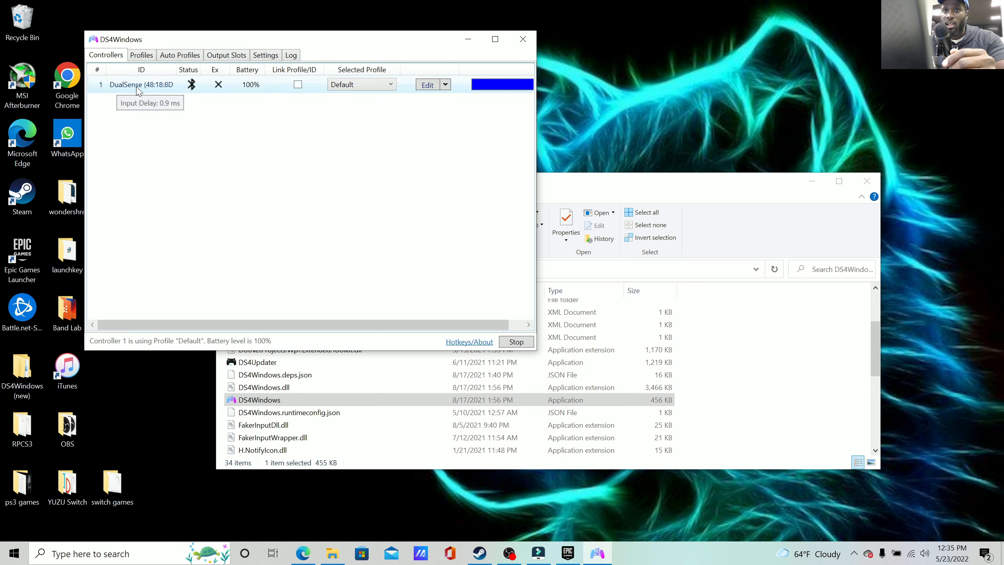
mouse_move(233, 88)
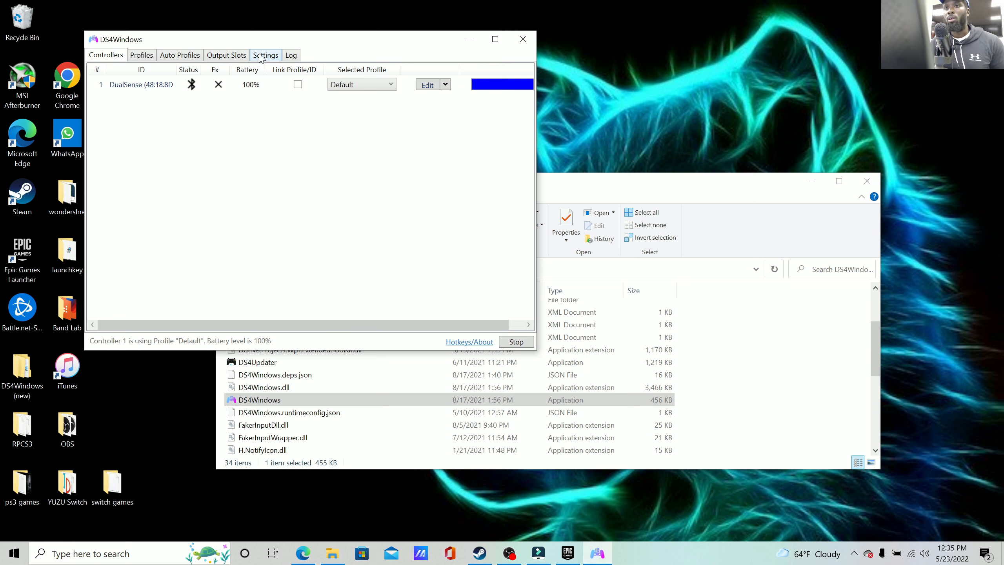
Step: Open the Gamepad Test link from the DS4Windows Settings Utils section
click(265, 55)
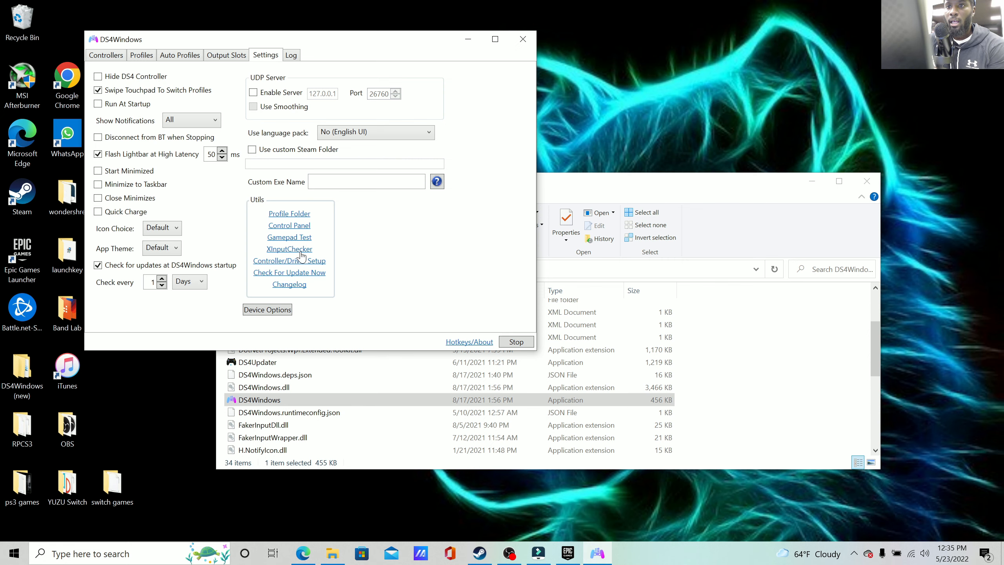
click(289, 237)
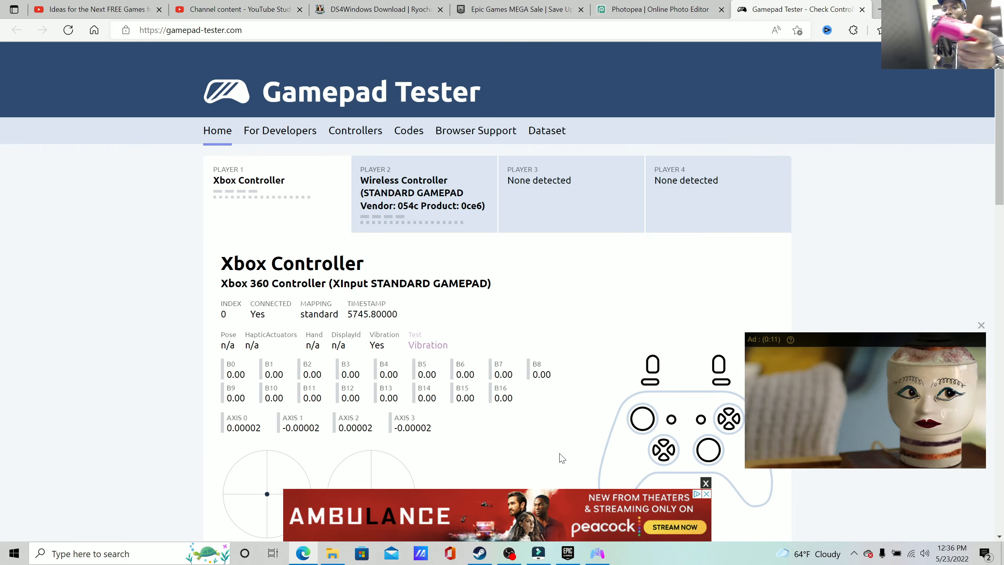
Step: Stop briefly in OBS, then bring Gamepad Tester back showing the Xbox 360 controller
click(508, 554)
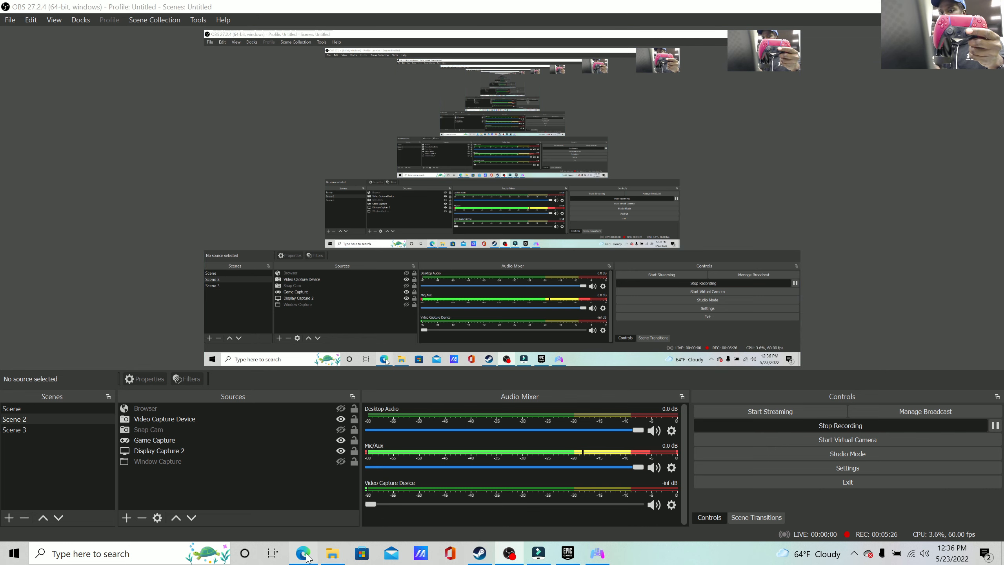
click(302, 553)
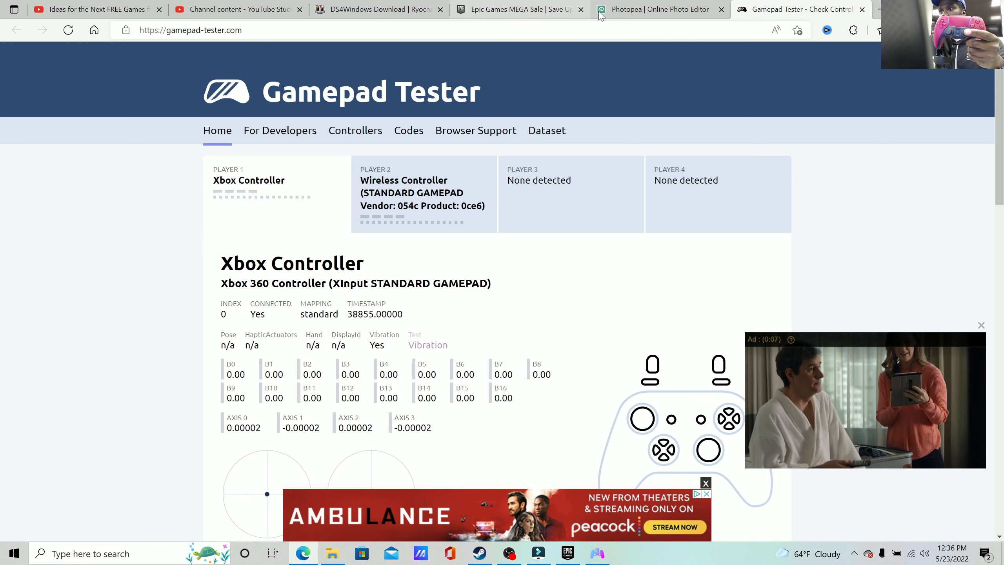
mouse_move(628, 373)
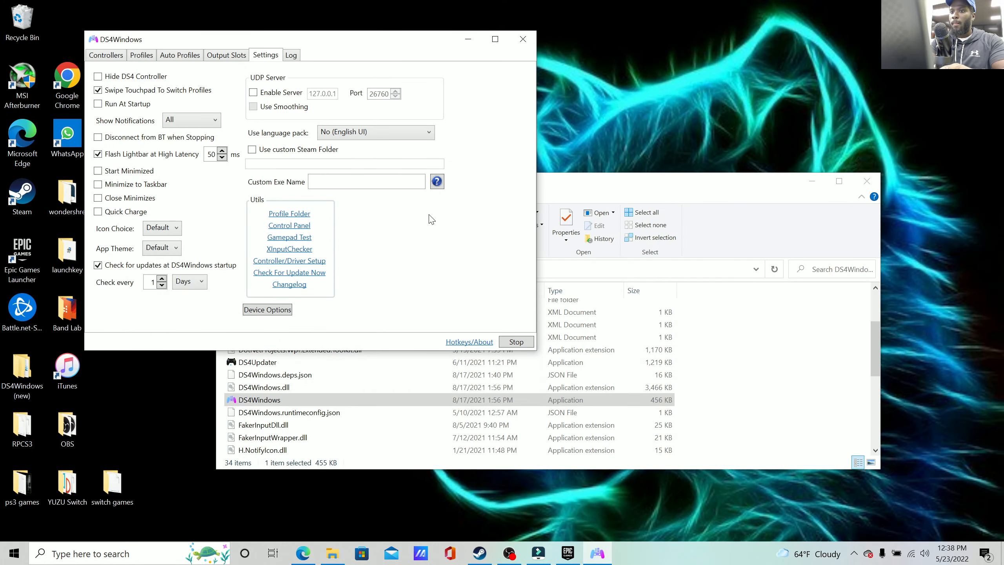
Step: Quit and relaunch DS4Windows, then start the service so the DualSense reconnects
click(517, 342)
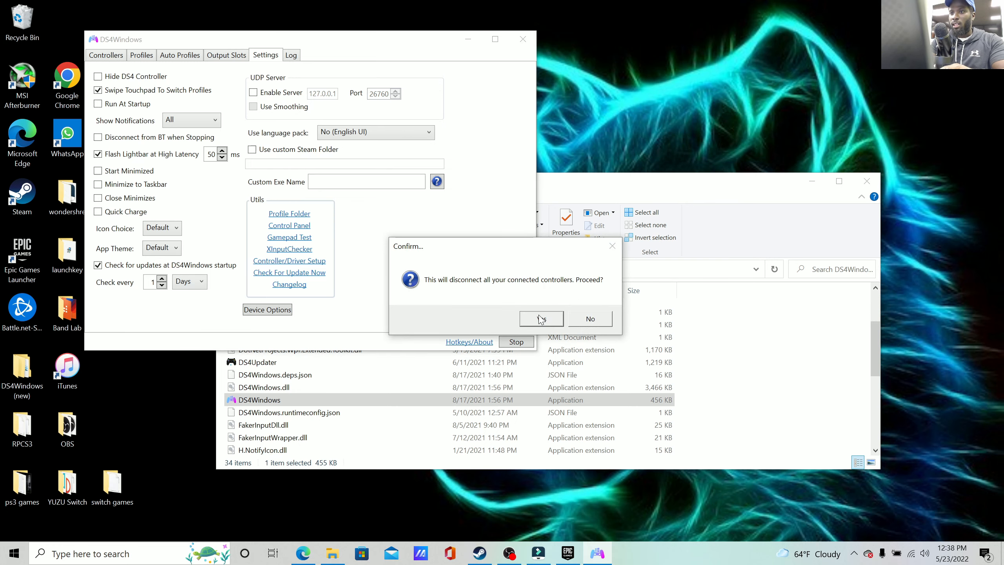
click(541, 318)
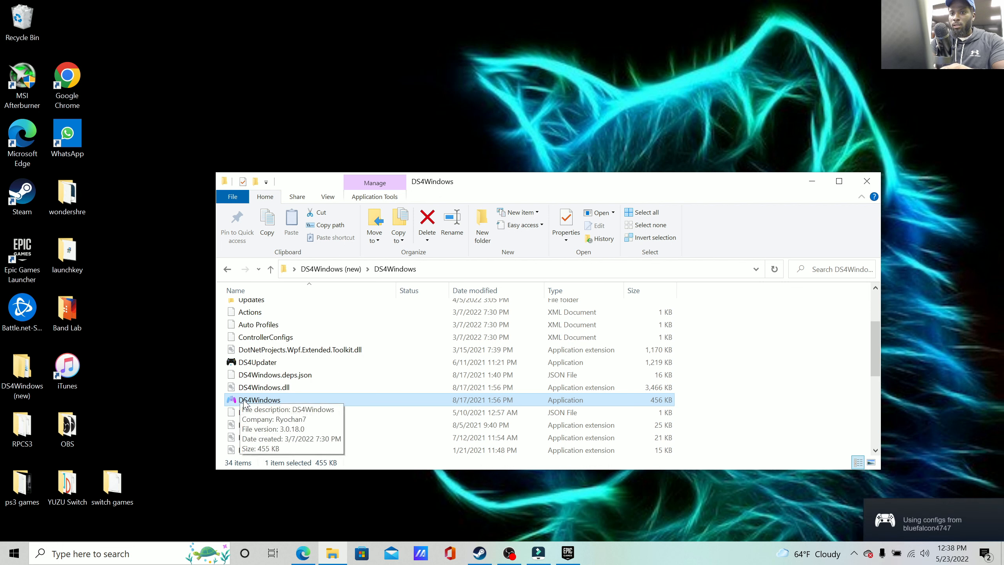
double_click(260, 399)
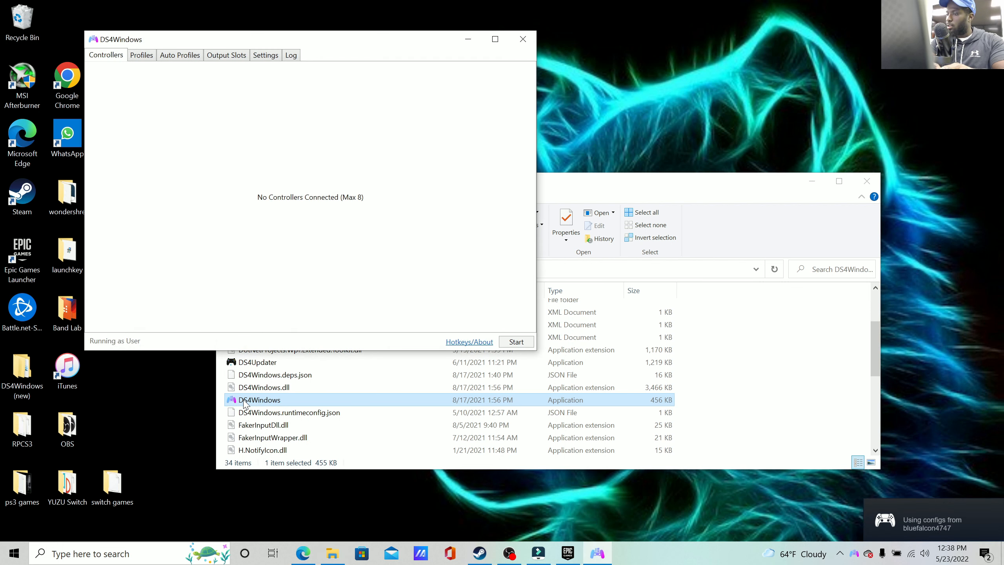
click(516, 342)
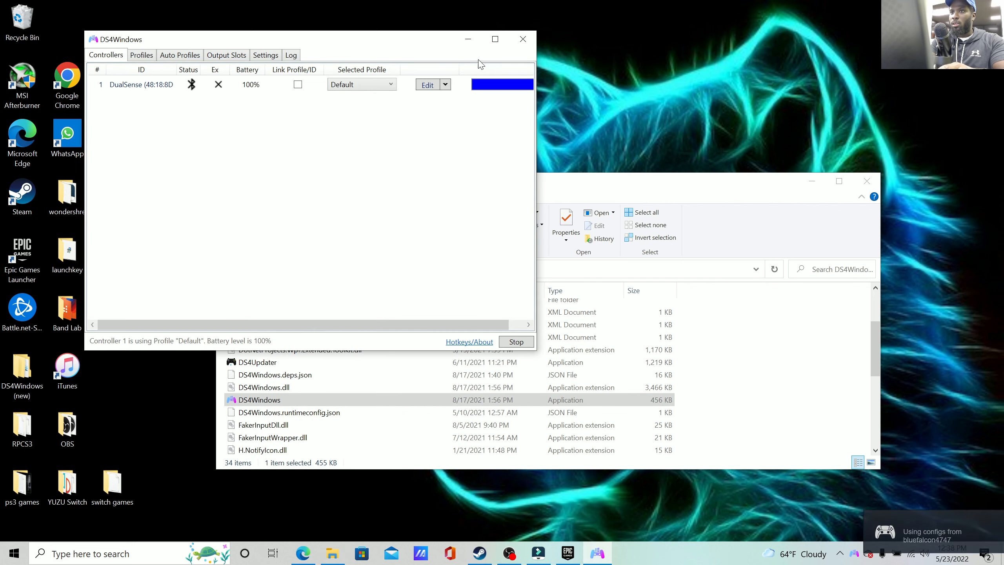
Step: Minimize DS4Windows and launch Final Fantasy VII Remake from the Epic Games launcher
click(522, 38)
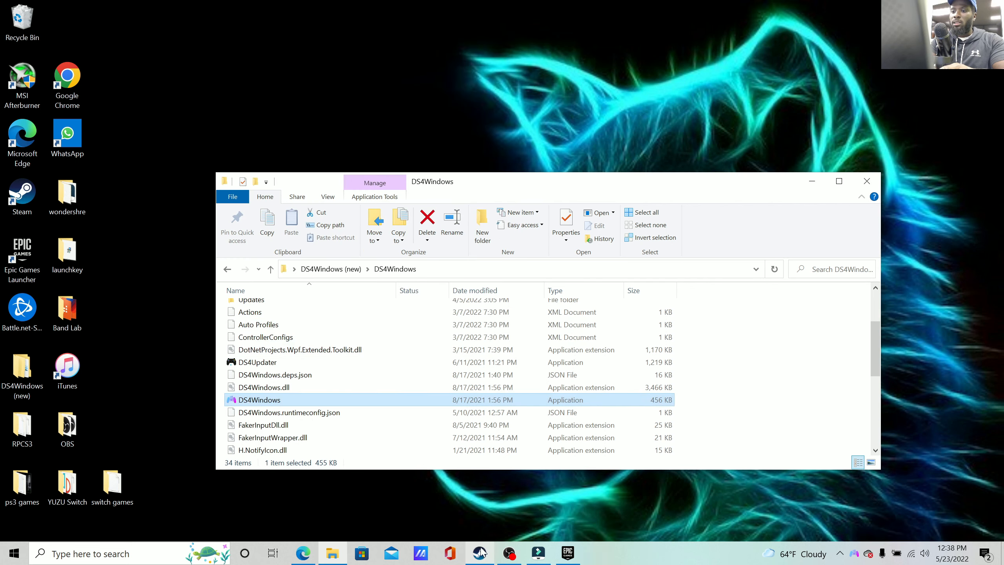
click(567, 552)
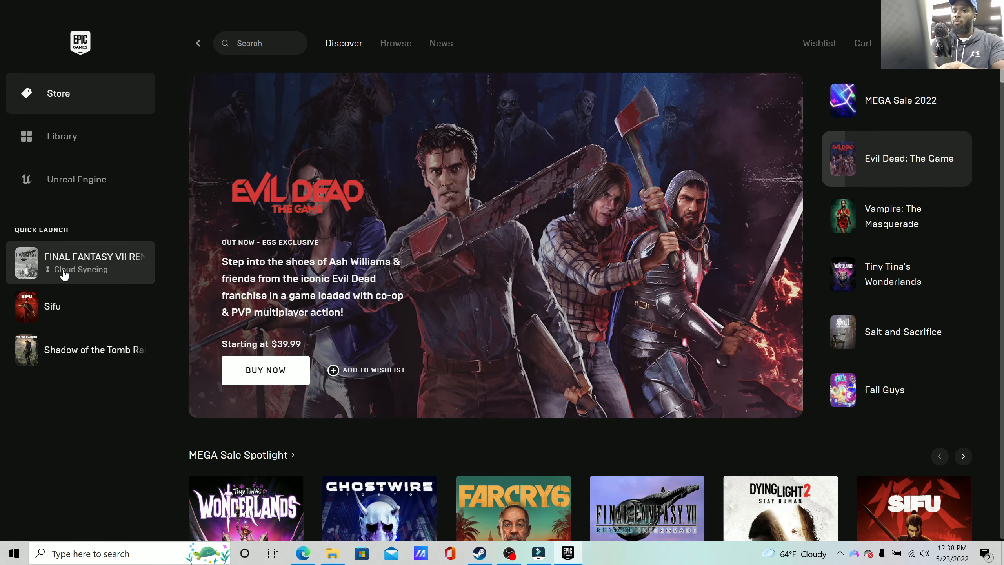
click(78, 261)
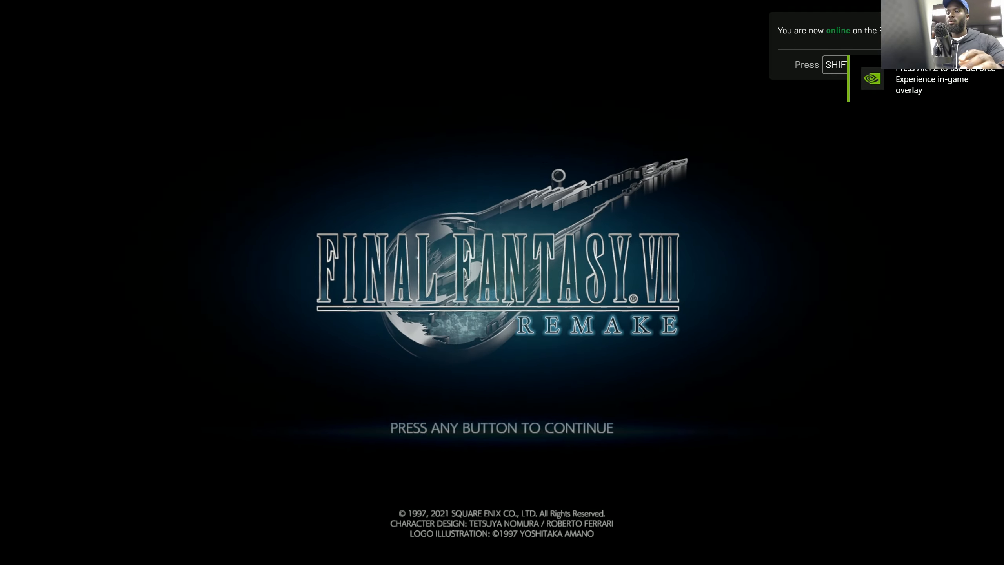
Step: Continue past the title screen and choose Options from the main menu
key(enter)
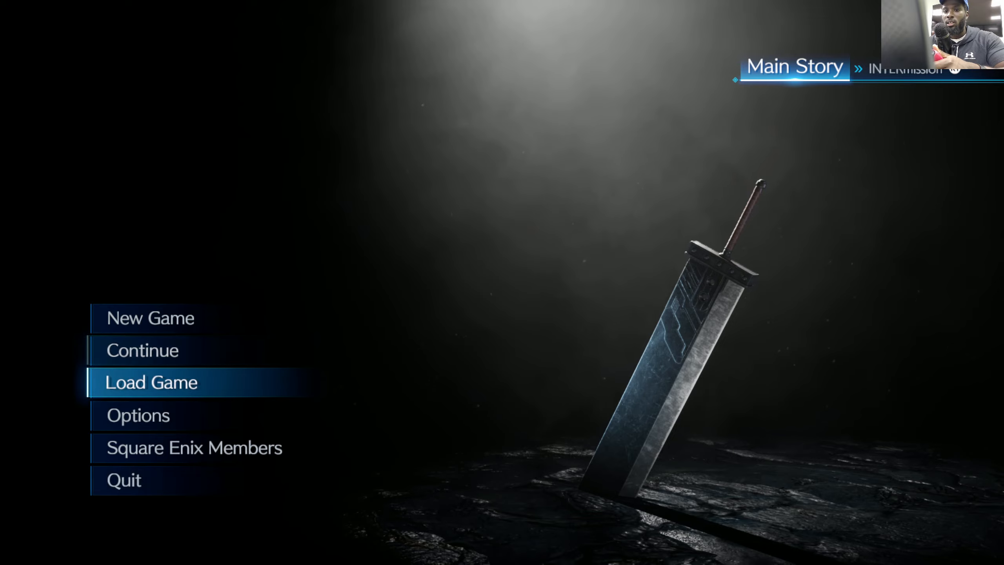
key(Down)
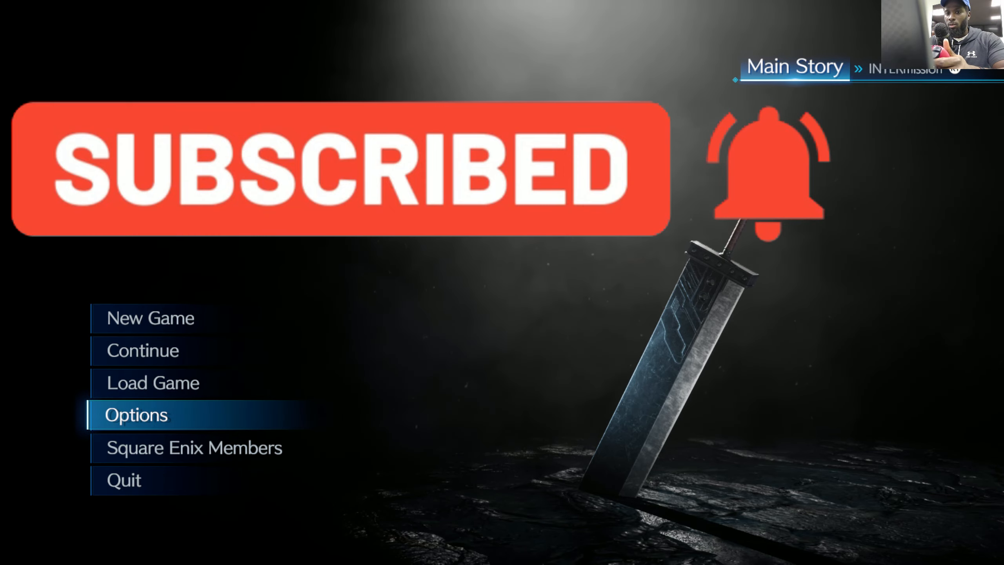
click(136, 415)
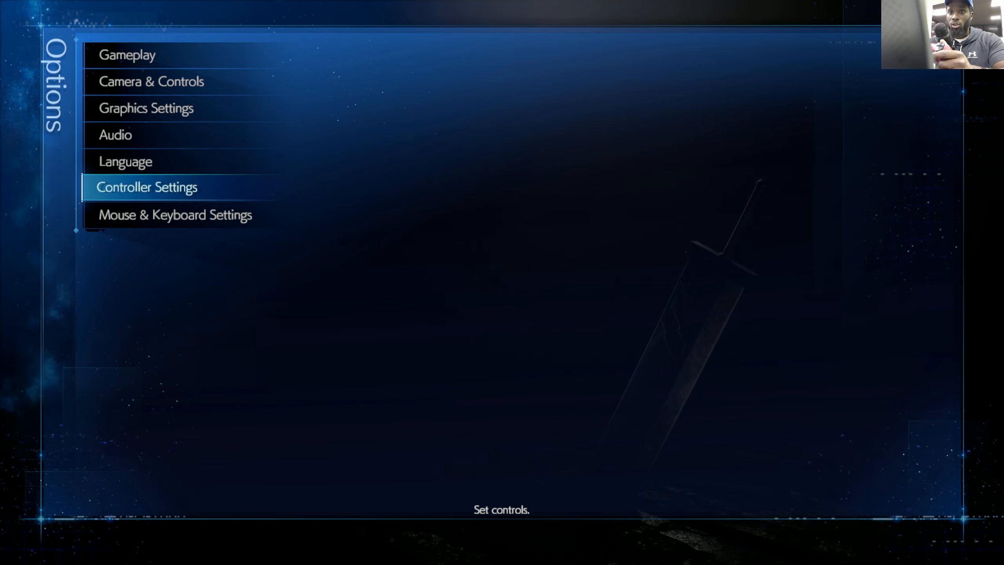
Step: Browse Controller Settings in Options, then back out to the main menu
click(147, 187)
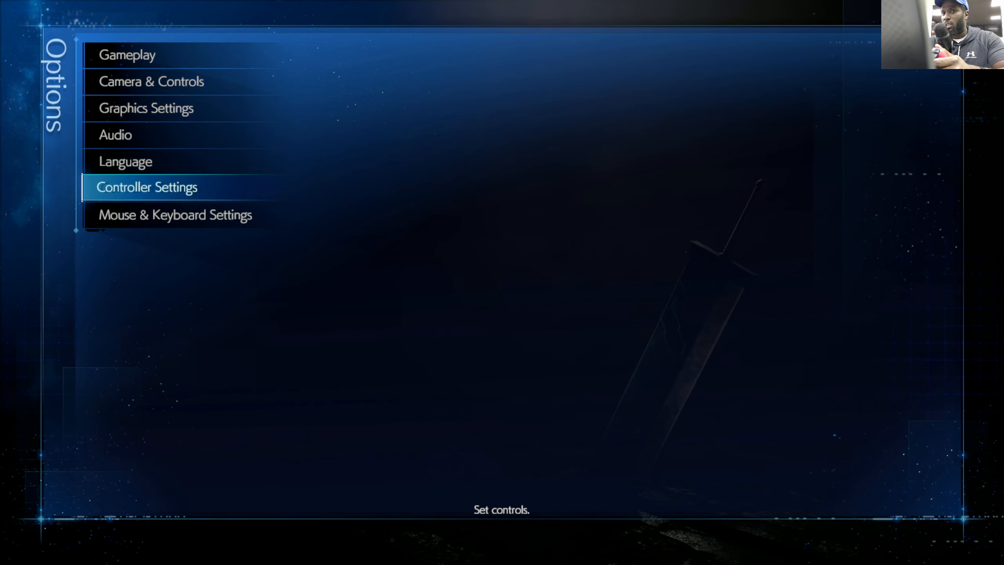
click(148, 186)
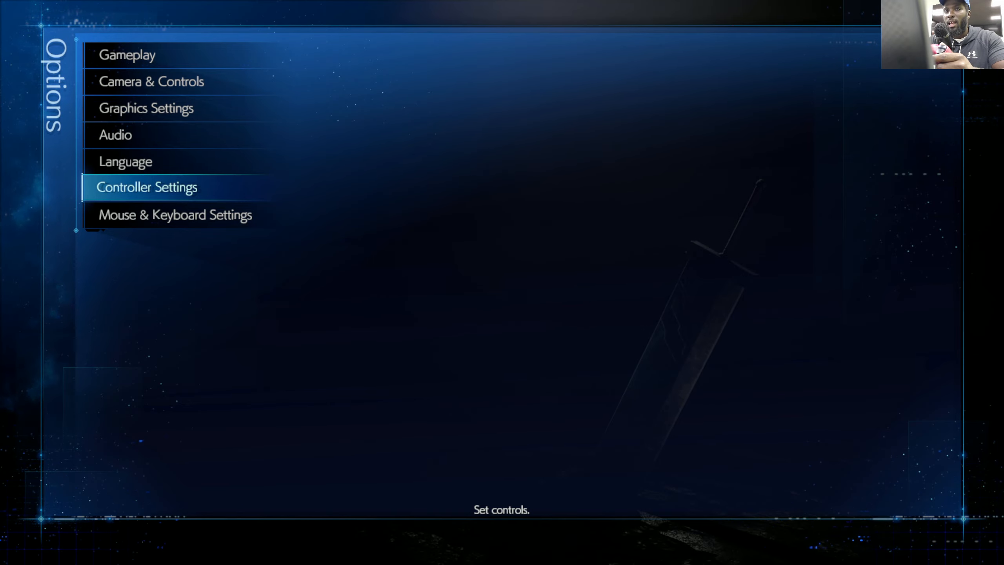
click(147, 188)
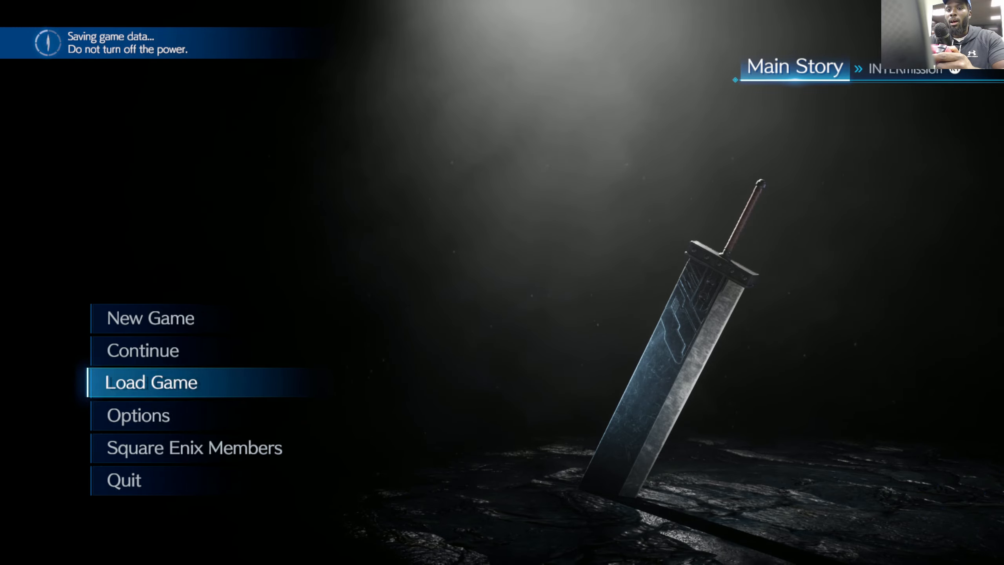
Step: Start gameplay with Cloud in the warehouse alley, then bring up the Windows Start menu
key(Up)
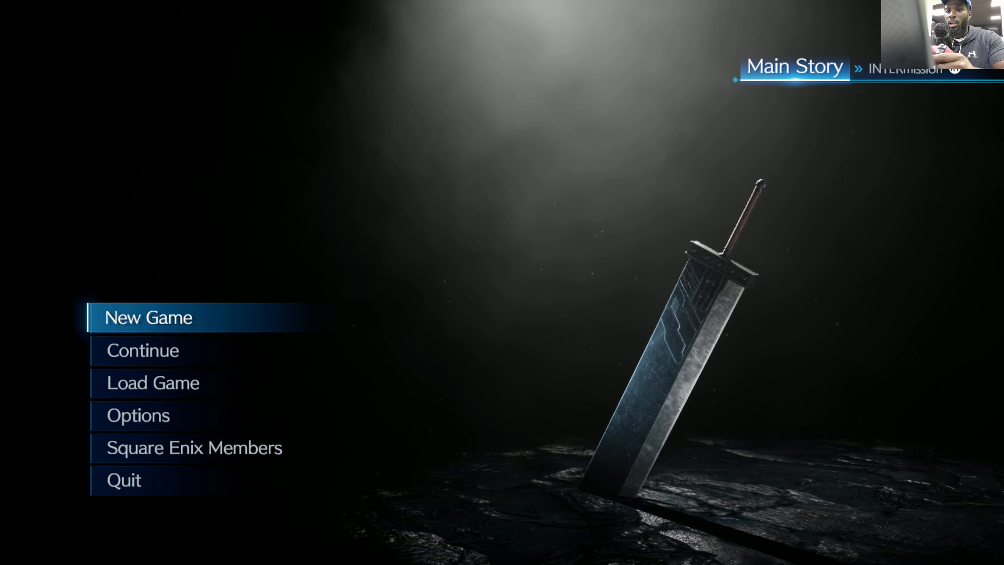
click(149, 318)
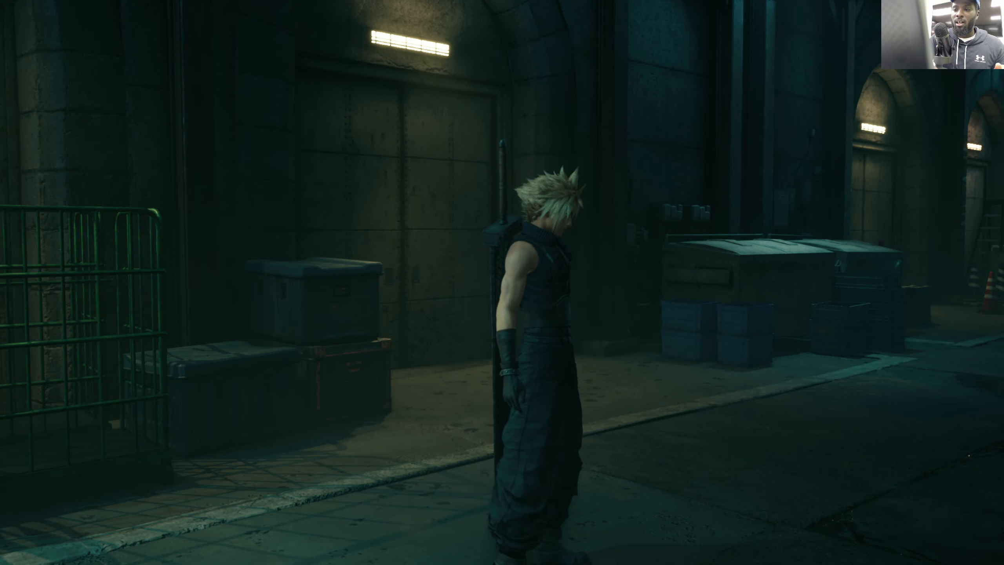
click(15, 551)
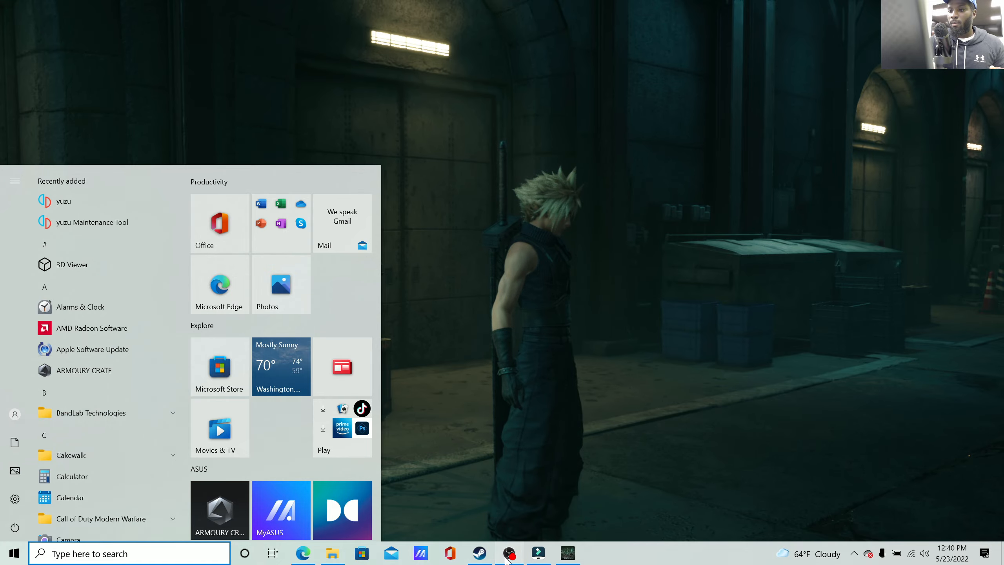